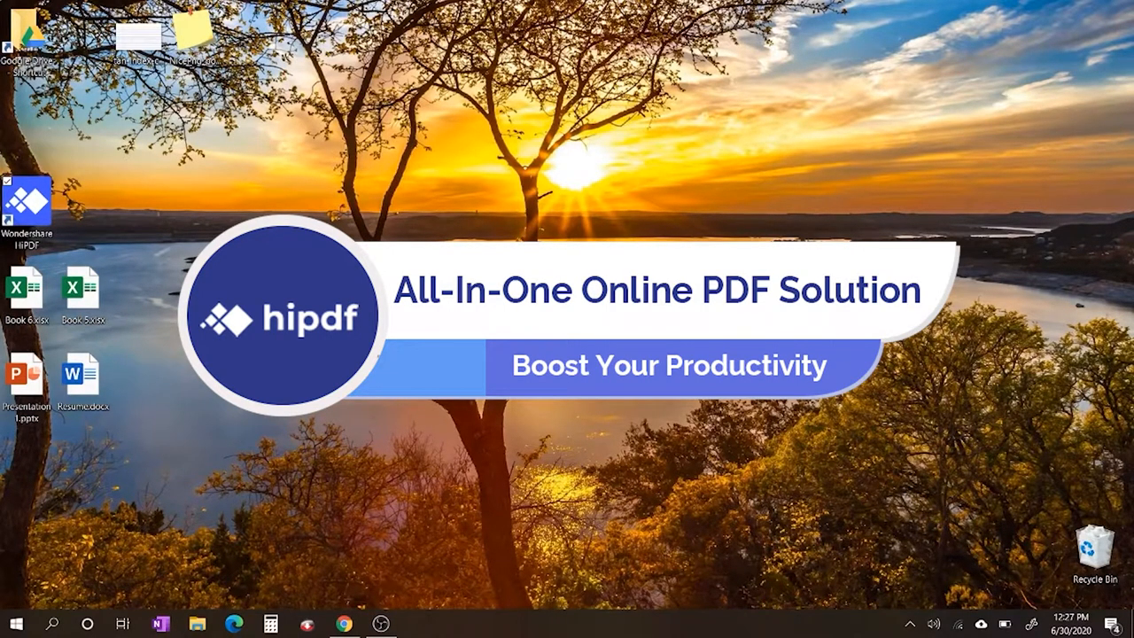
mouse_move(475, 436)
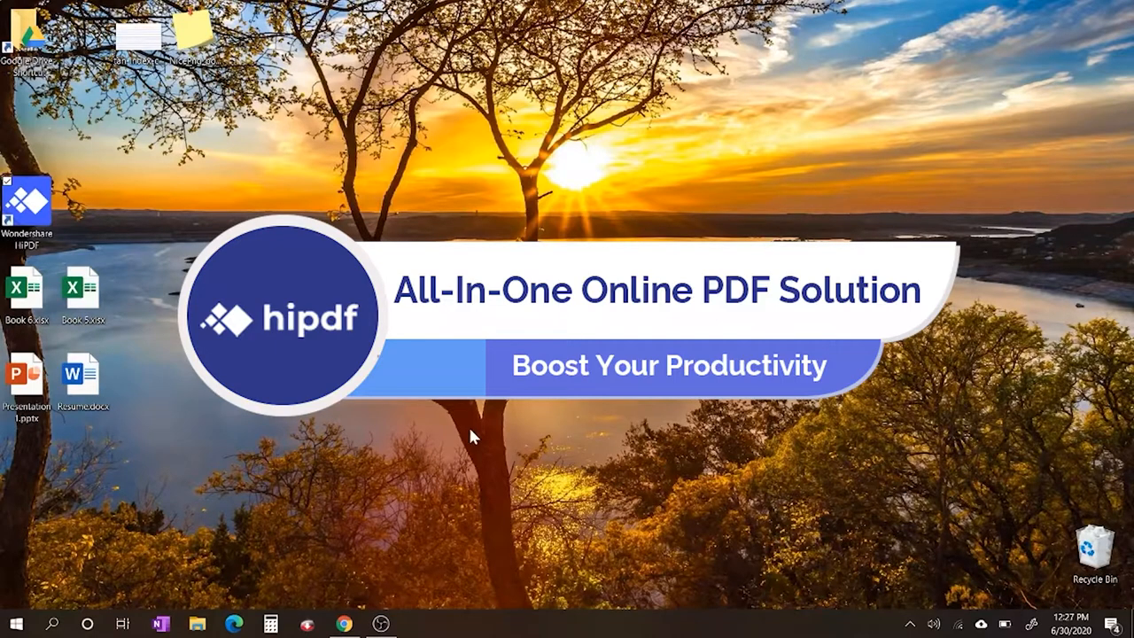
Launch the Chrome web browser from the taskbar
left_click(344, 624)
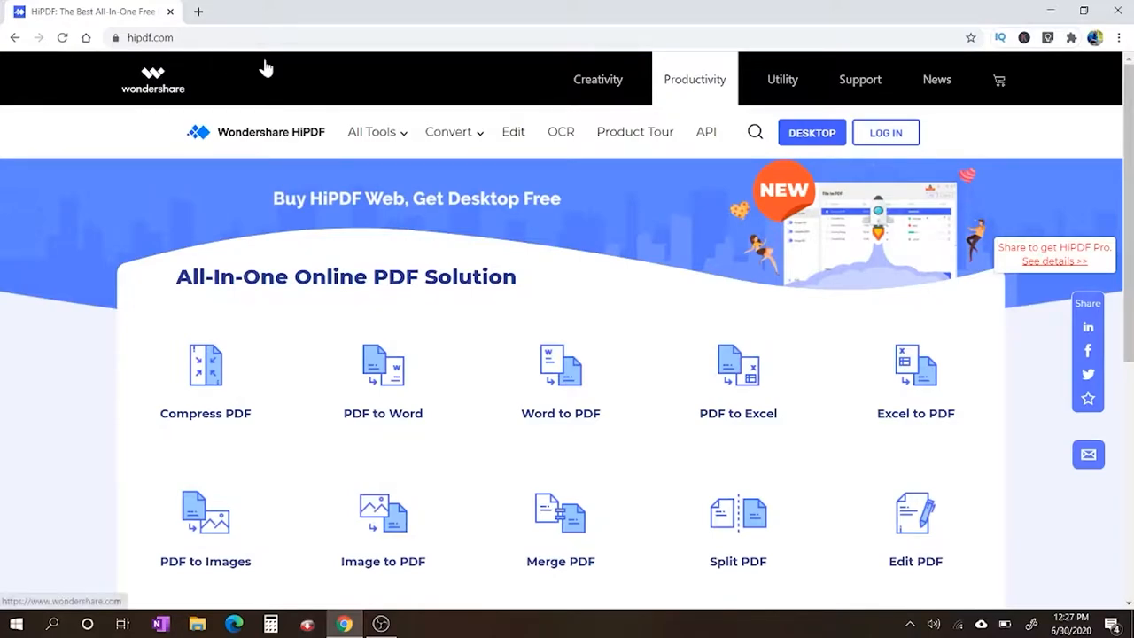
mouse_move(461, 216)
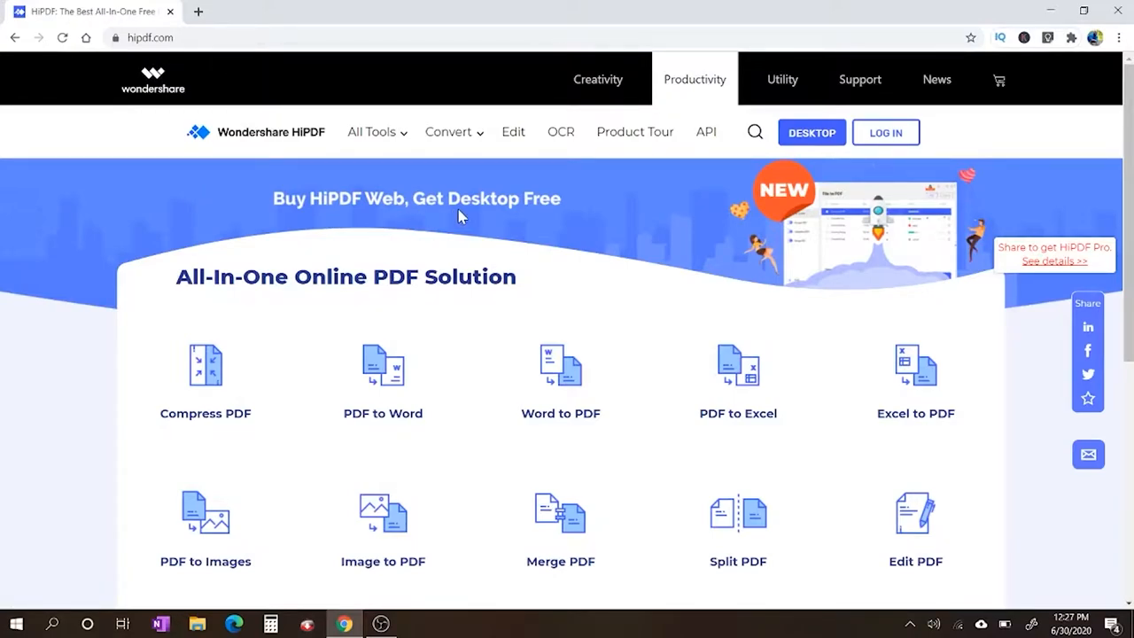
Browse All Tools, go to the DESKTOP page and start the HiPDF Desktop free trial download
left_click(372, 131)
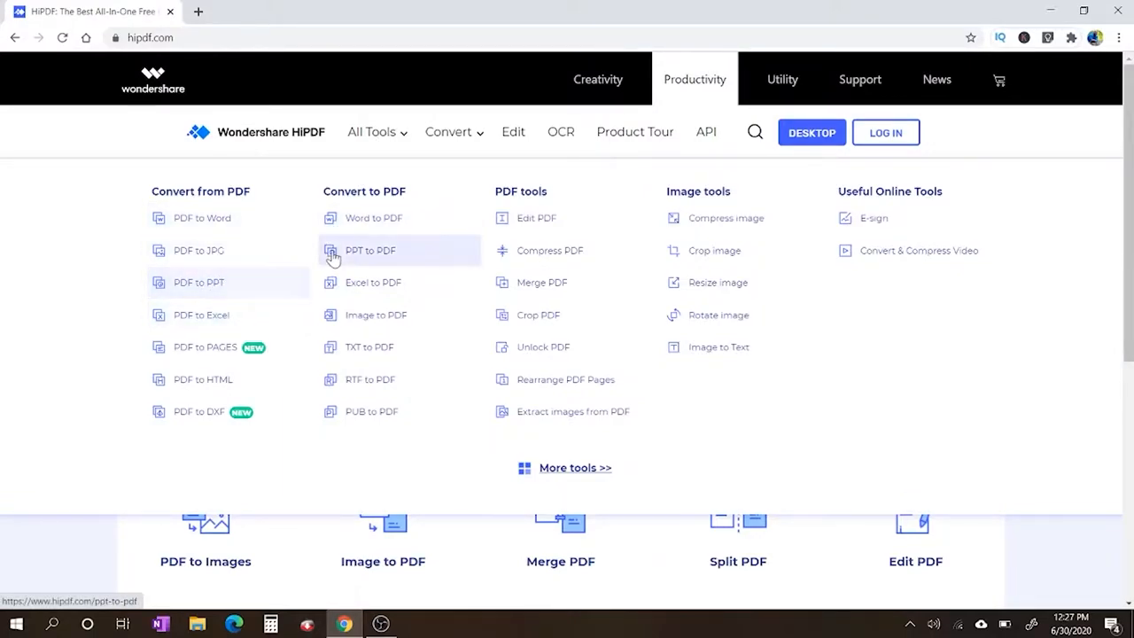
mouse_move(372, 282)
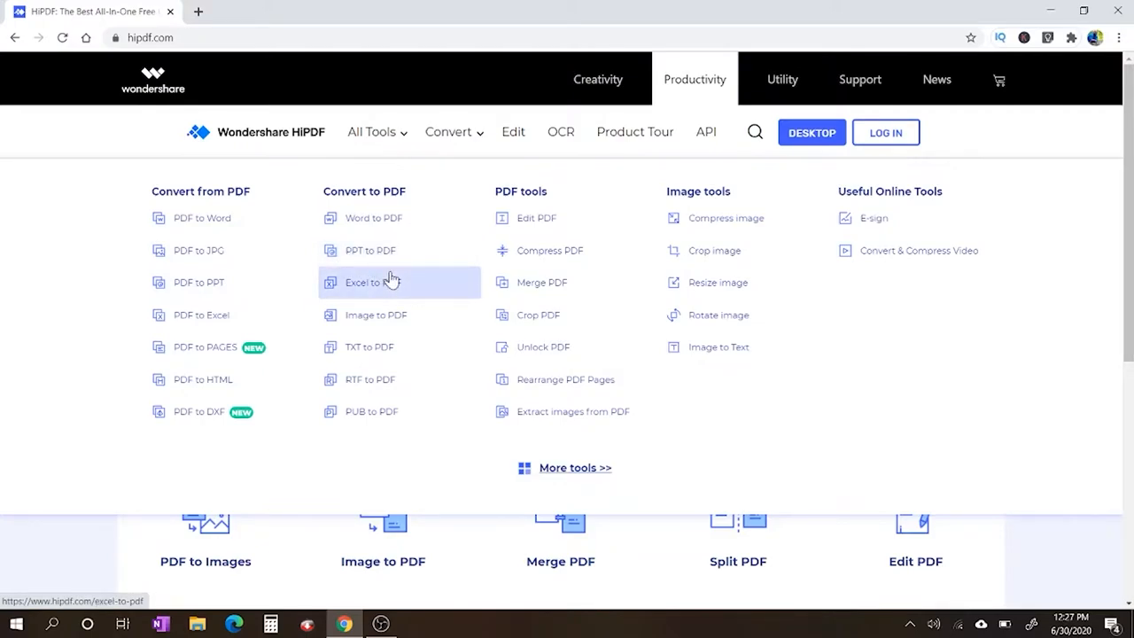
mouse_move(443, 259)
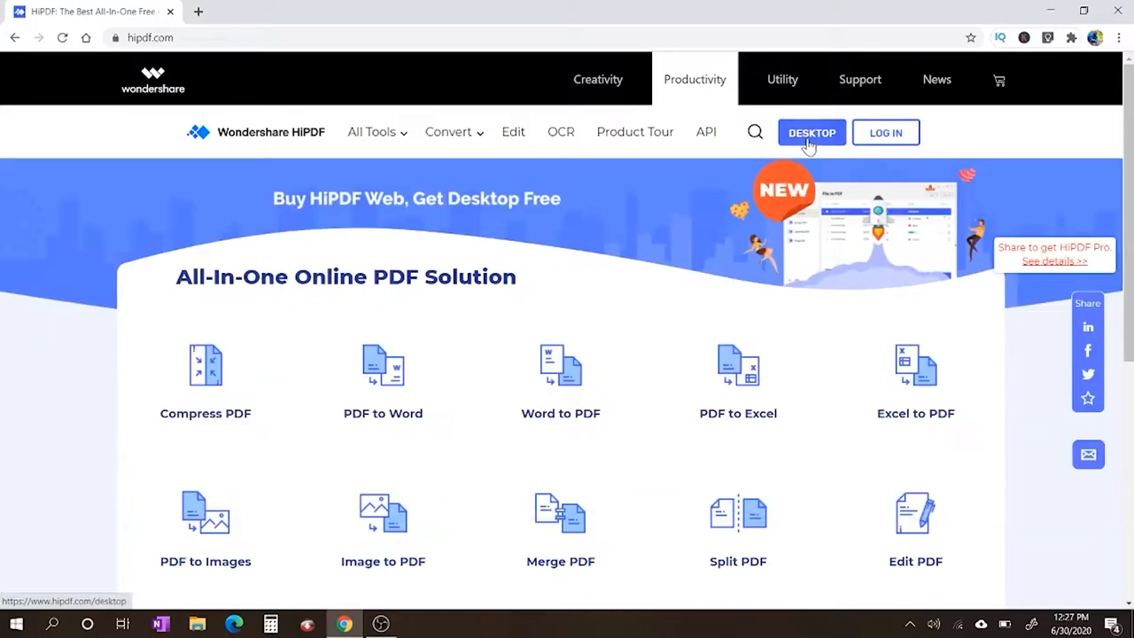
left_click(812, 132)
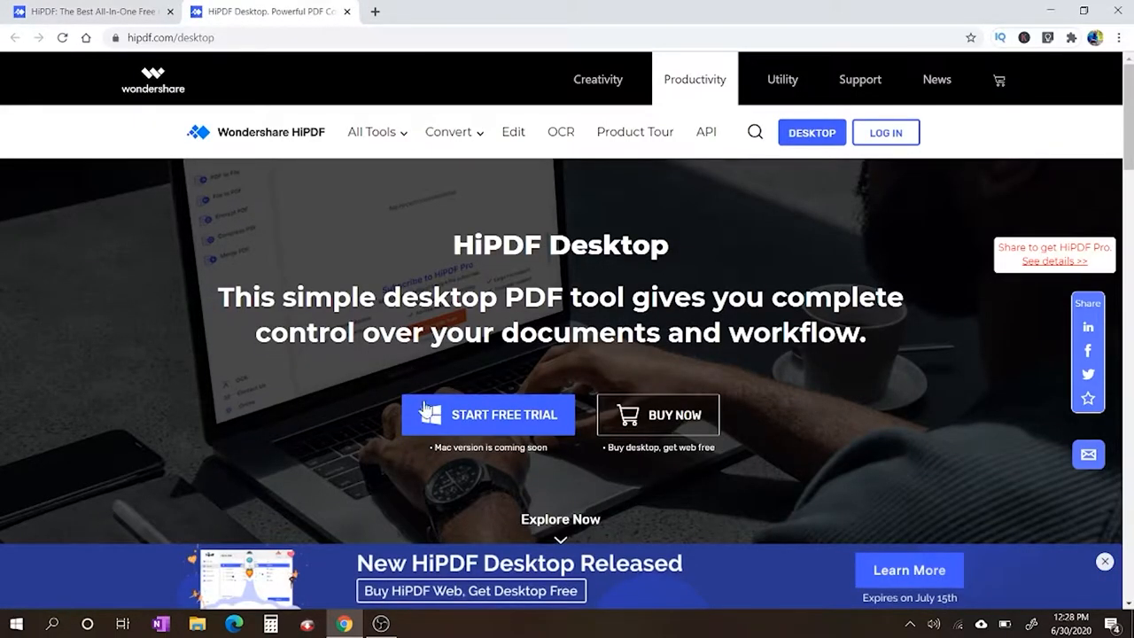
left_click(489, 415)
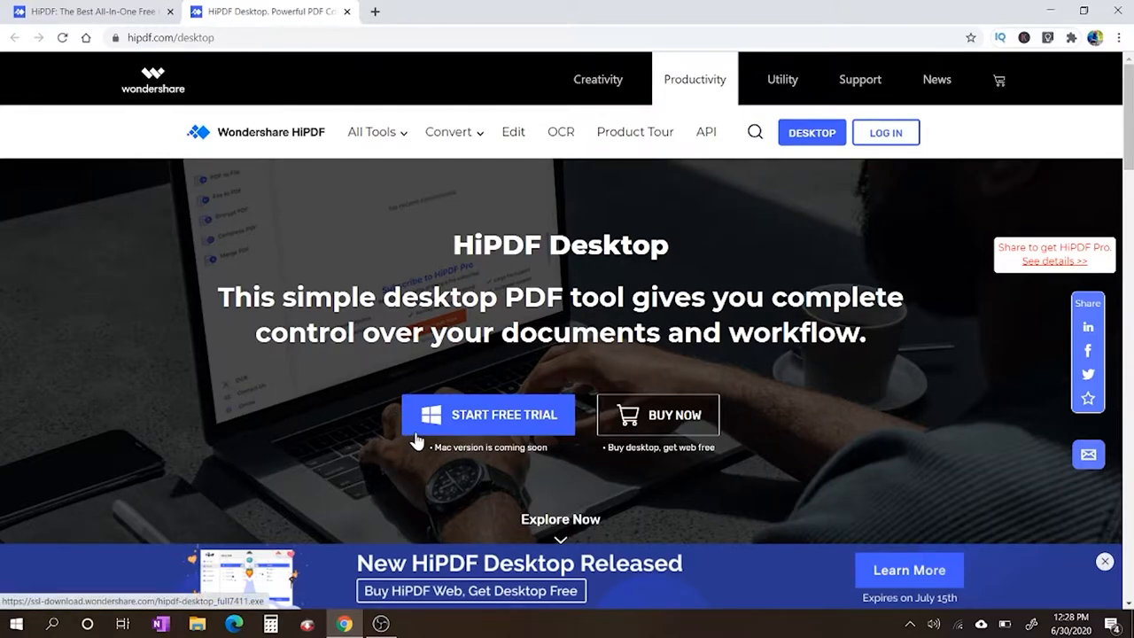
mouse_move(429, 434)
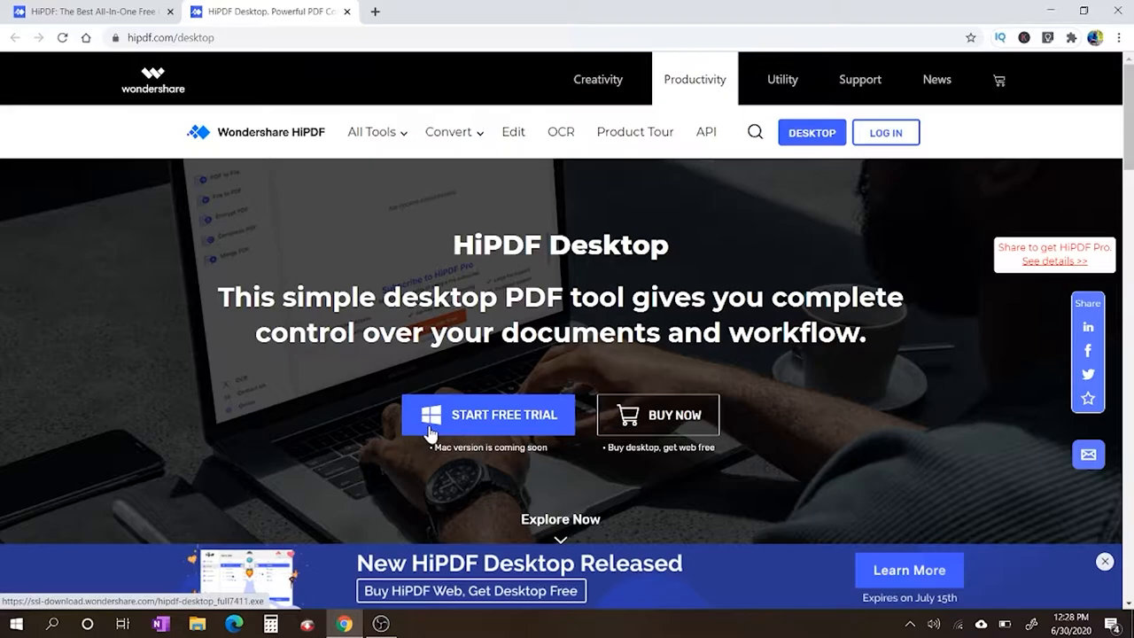
left_click(488, 414)
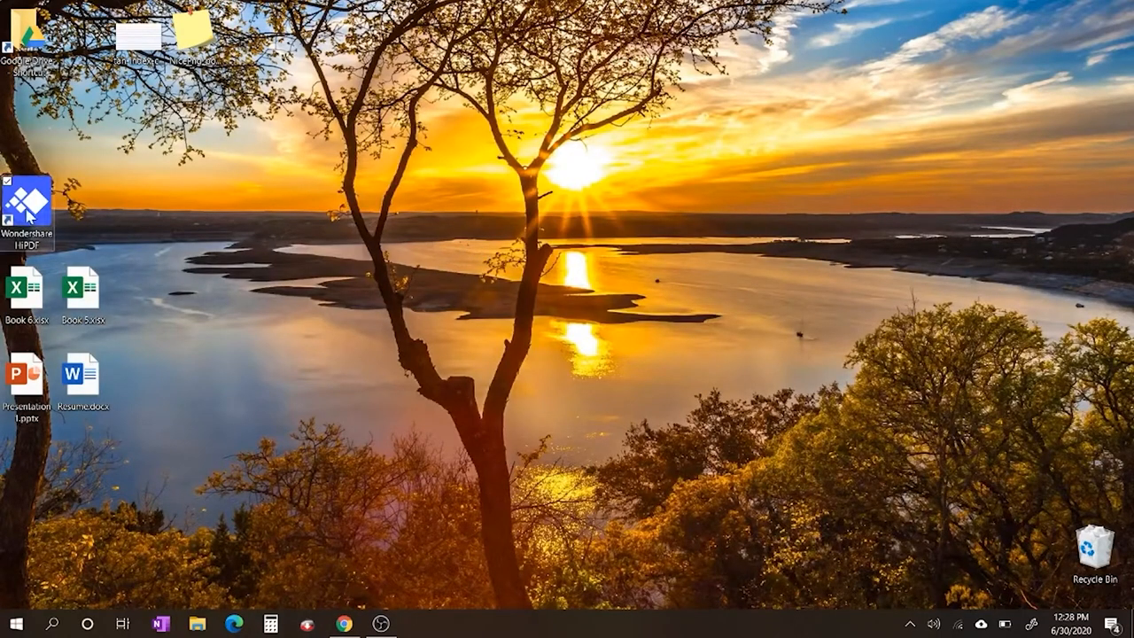
Launch Wondershare HiPDF Desktop from its desktop shortcut
double_click(26, 202)
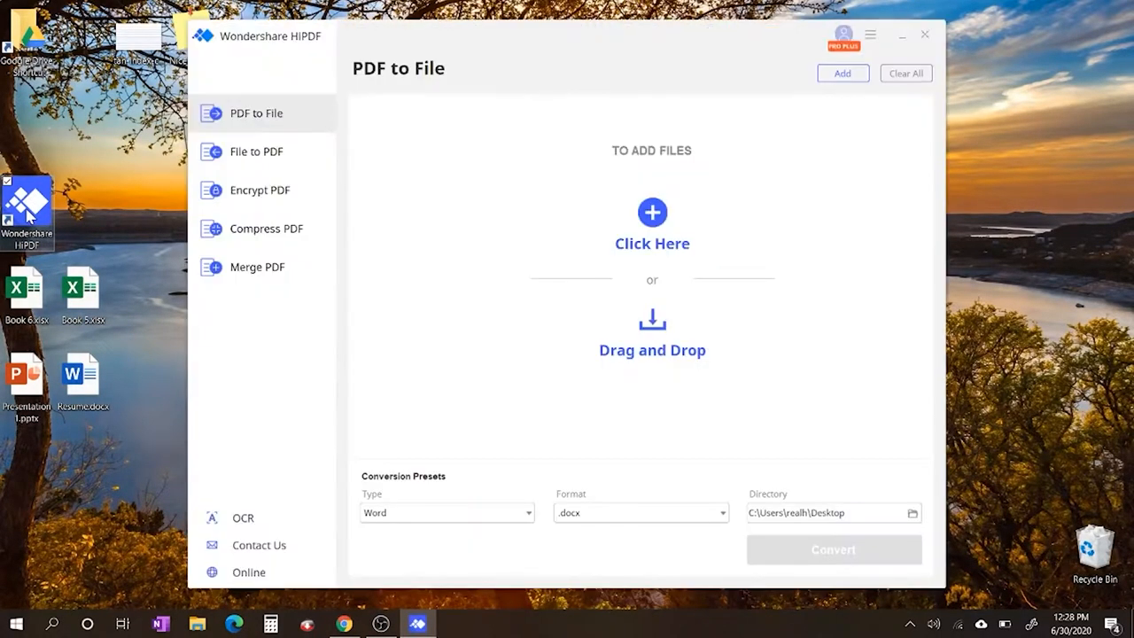
mouse_move(436, 404)
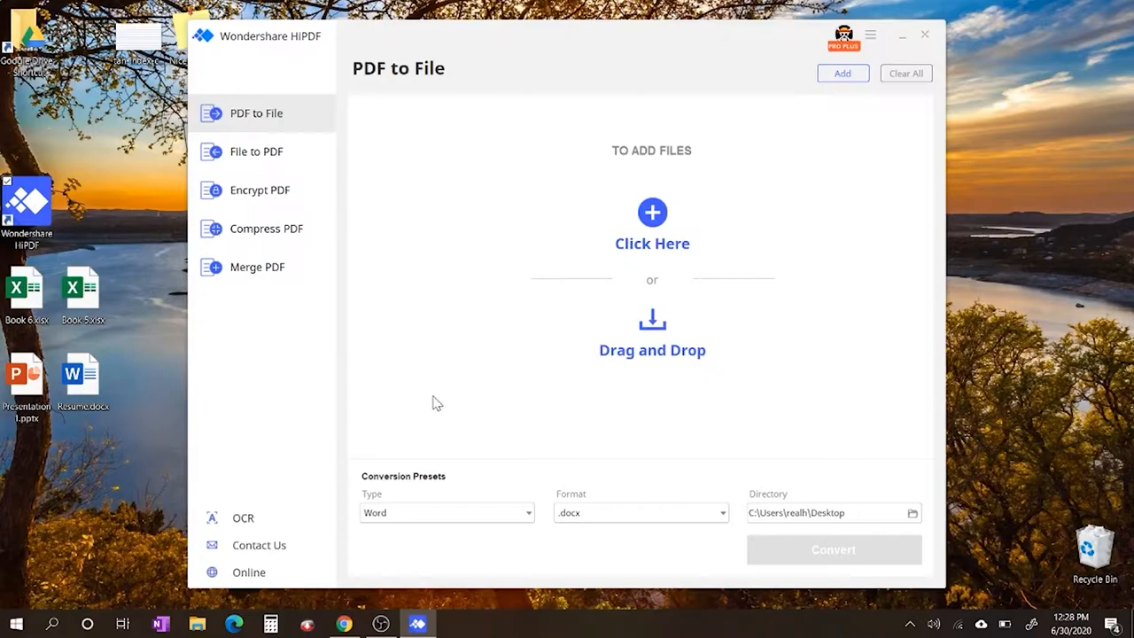
mouse_move(257, 127)
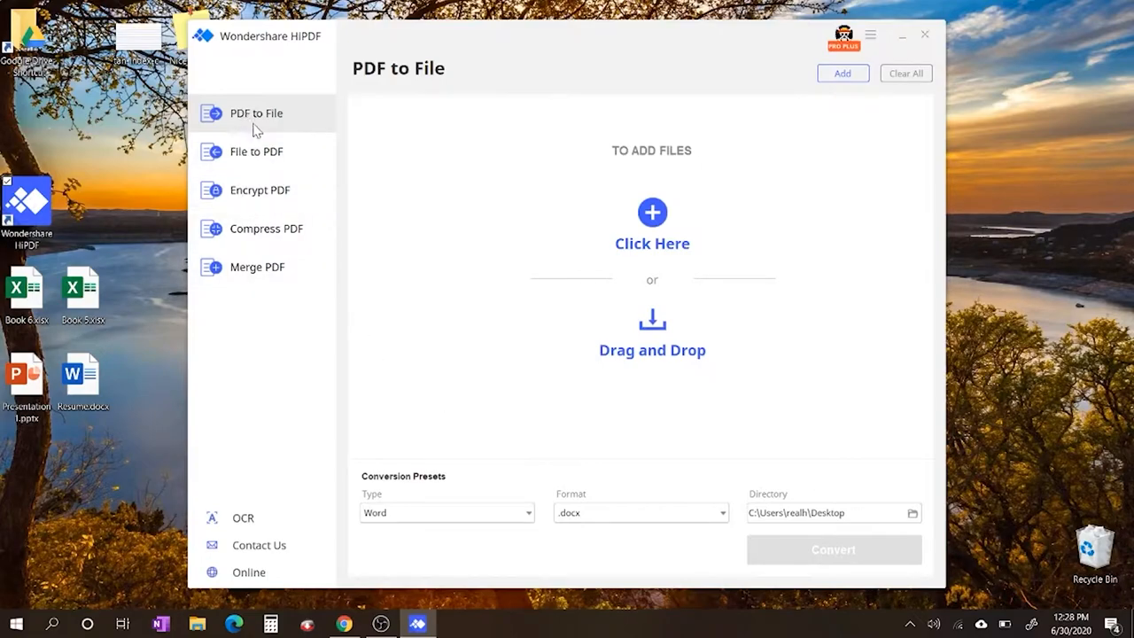
mouse_move(244, 183)
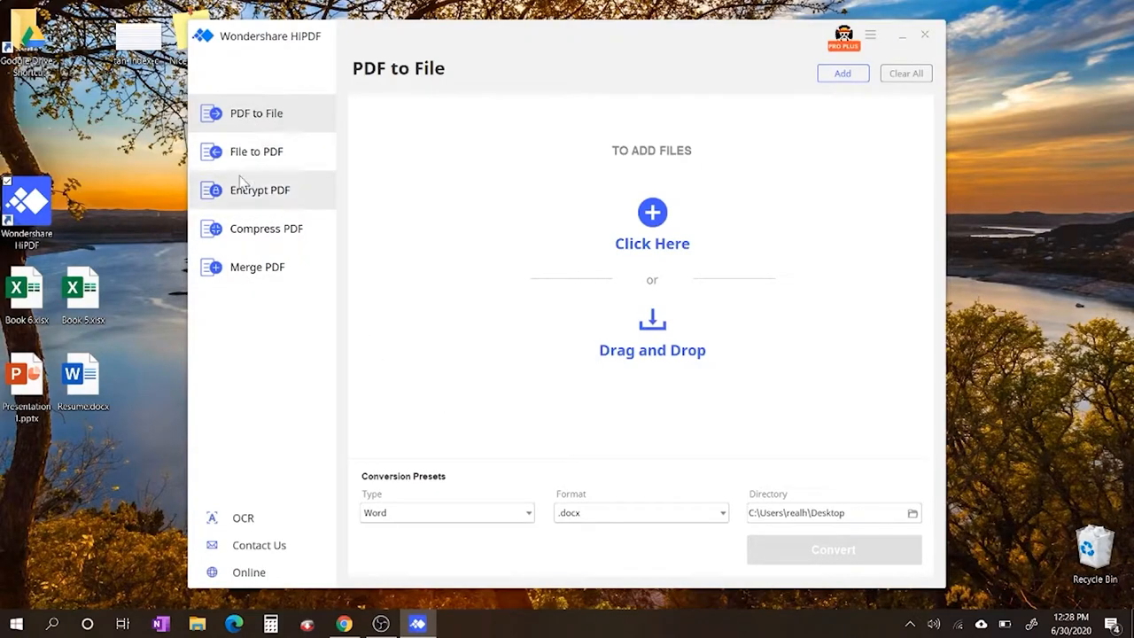
mouse_move(259, 202)
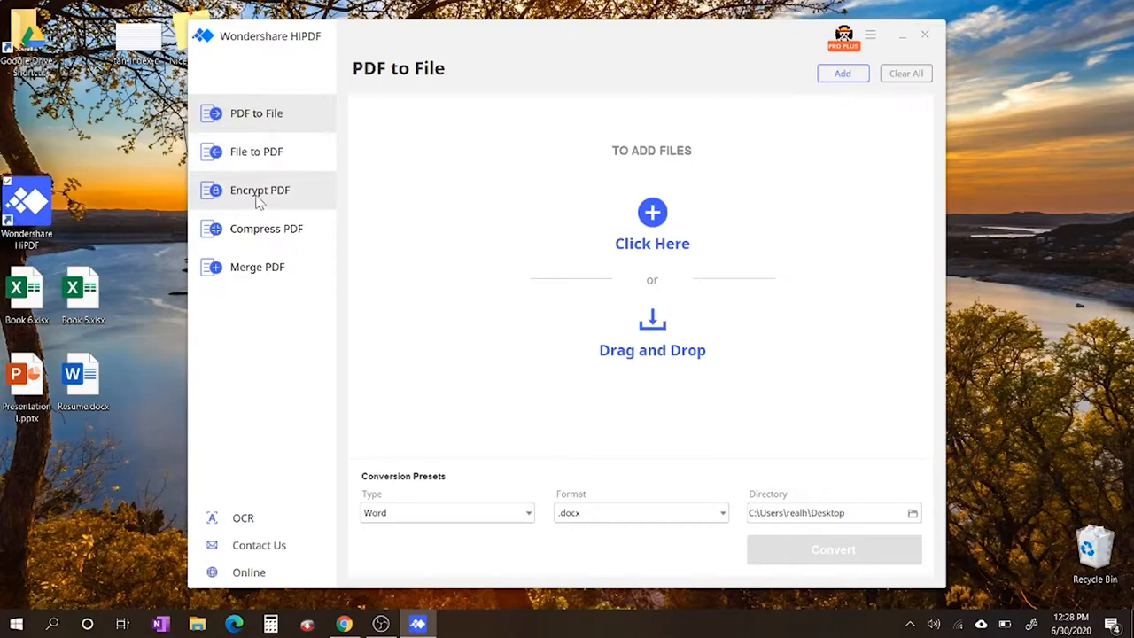
mouse_move(257, 266)
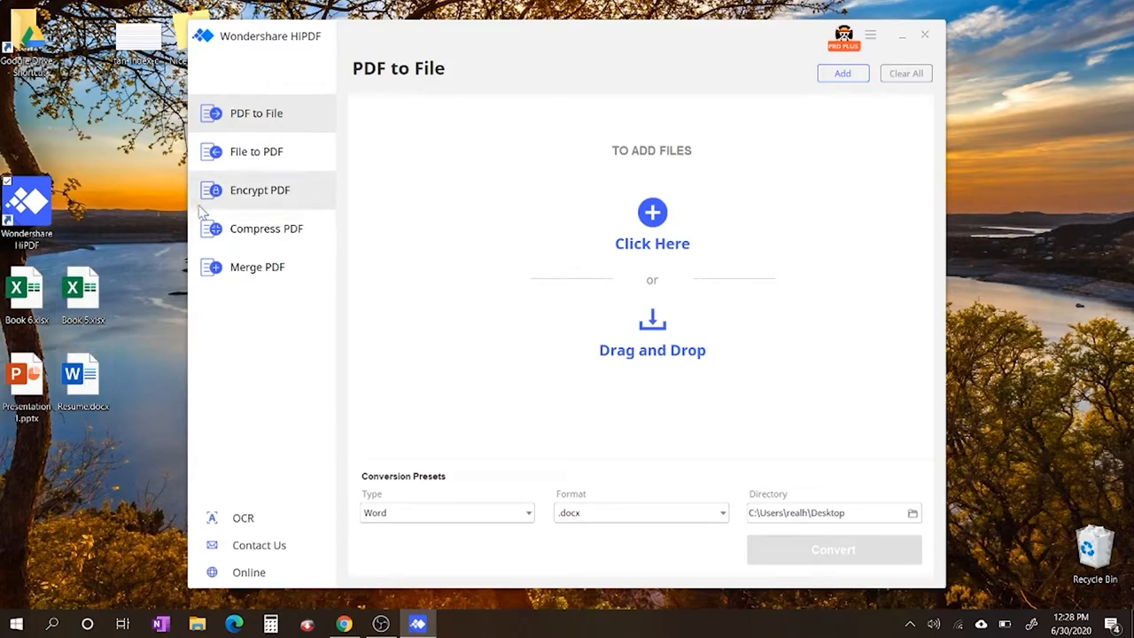
Convert Resume.docx to Resume.pdf via File to PDF and view the result
left_click(255, 151)
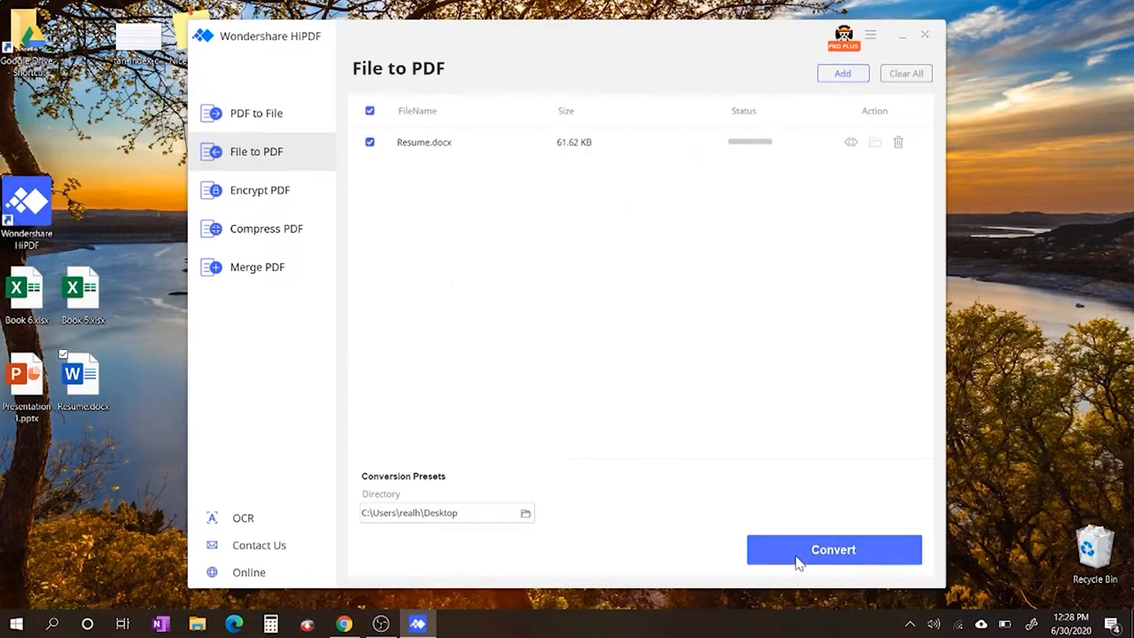
left_click(833, 550)
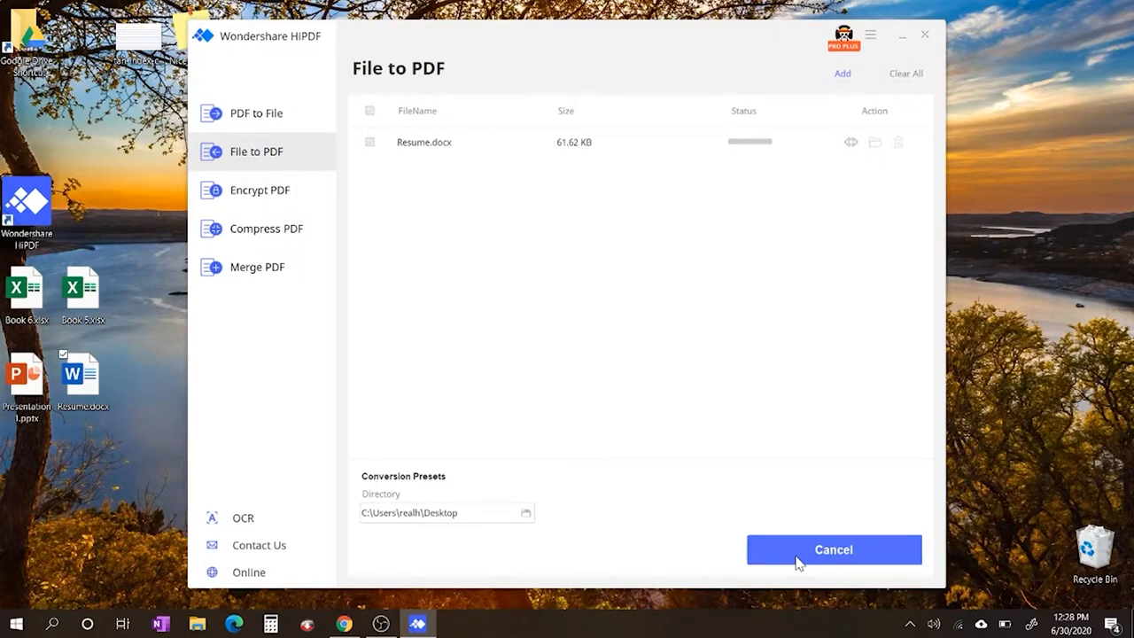
mouse_move(798, 564)
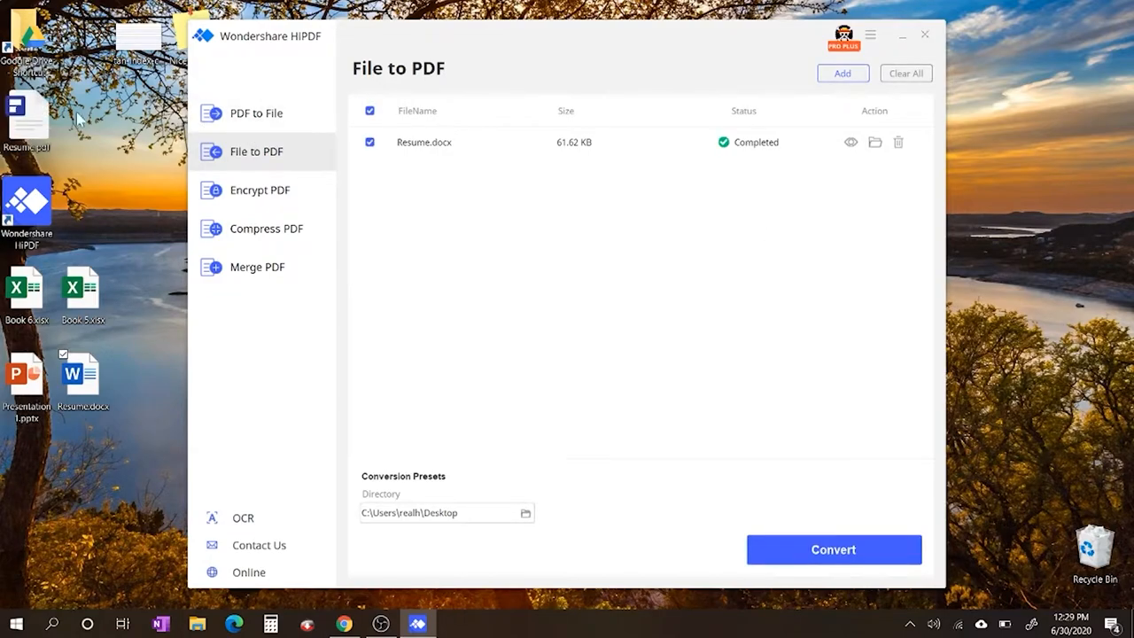
left_click(25, 121)
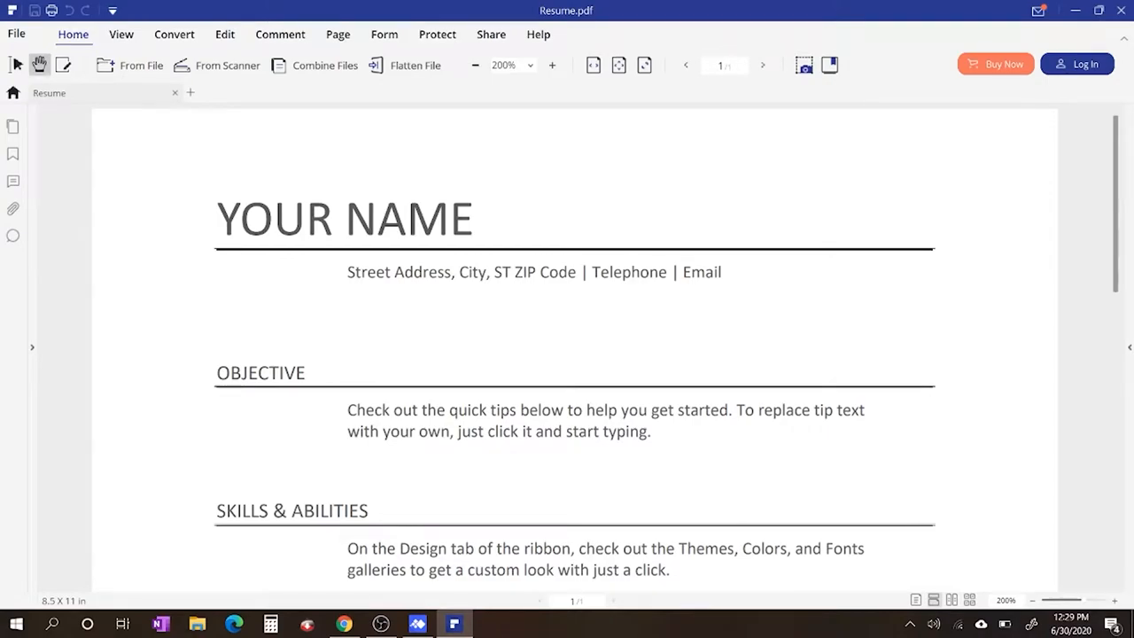
mouse_move(503, 245)
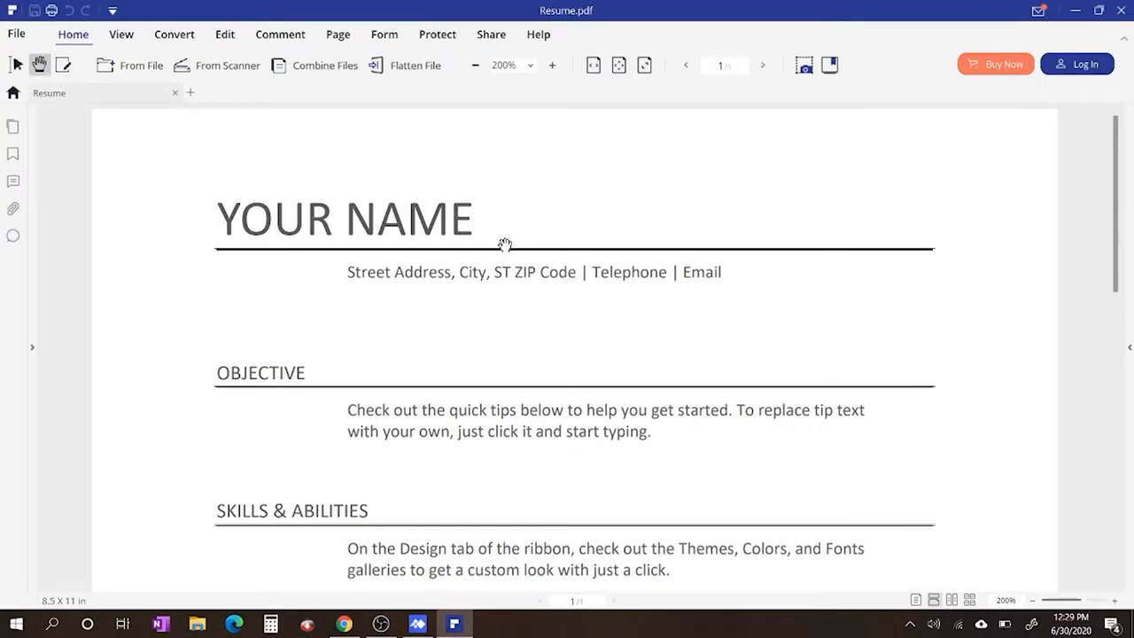
mouse_move(505, 245)
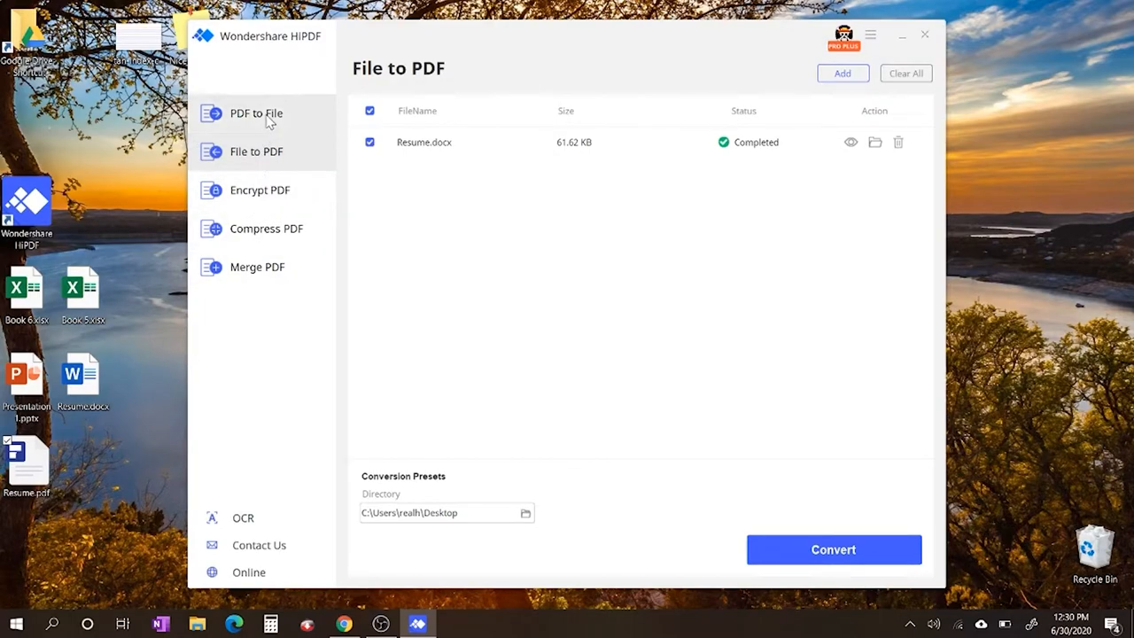
Convert Resume.pdf to a Word .docx on the desktop via PDF to File
left_click(255, 113)
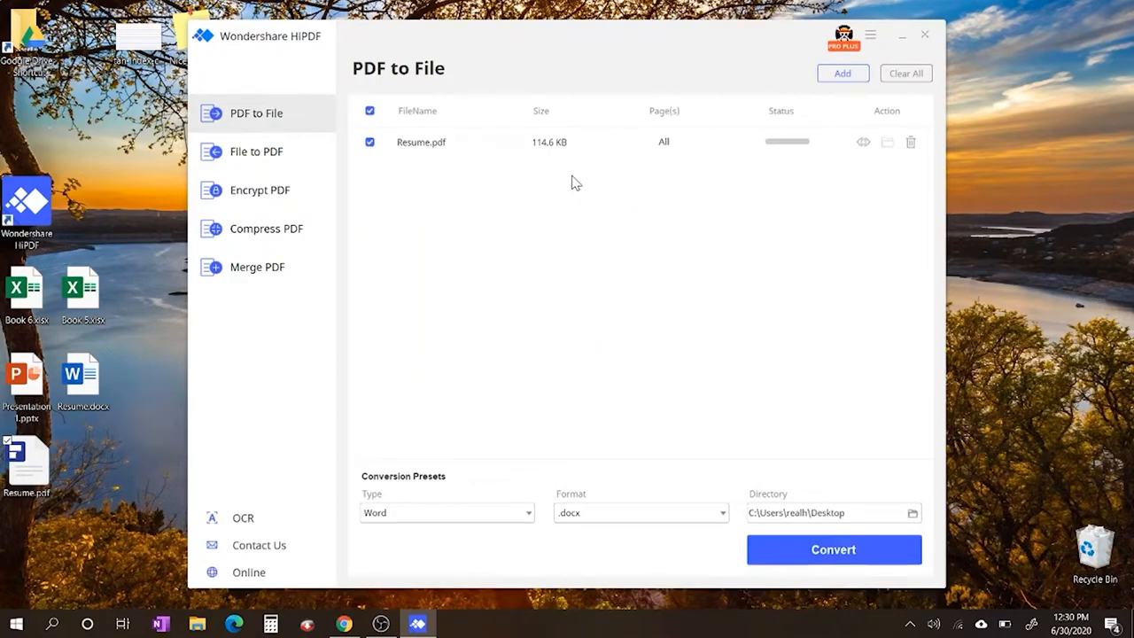
left_click(833, 549)
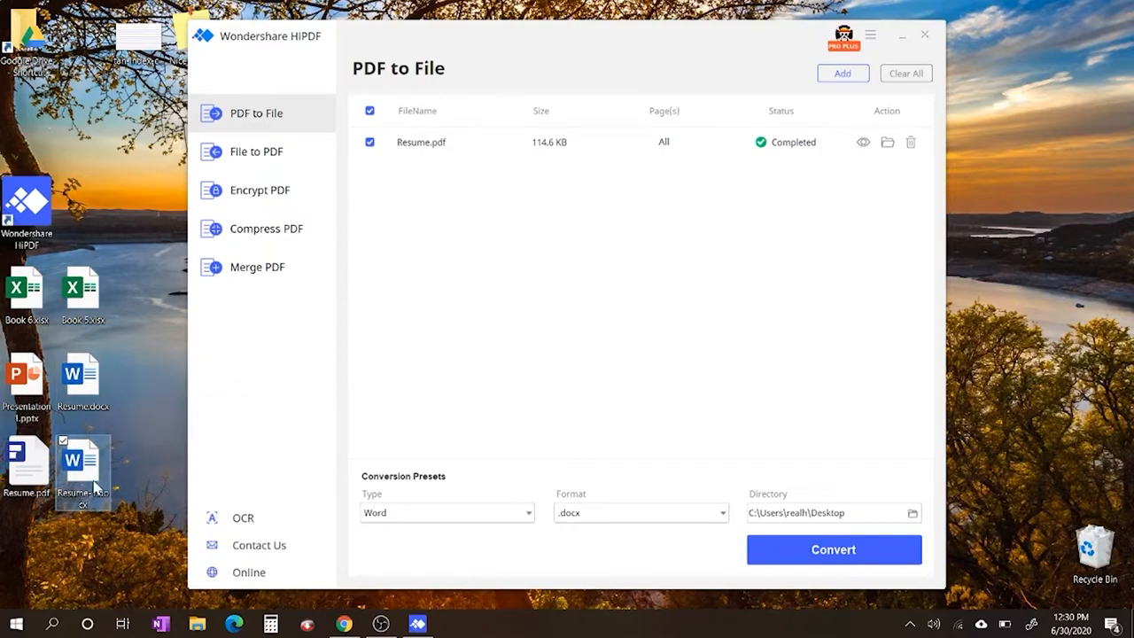
mouse_move(81, 461)
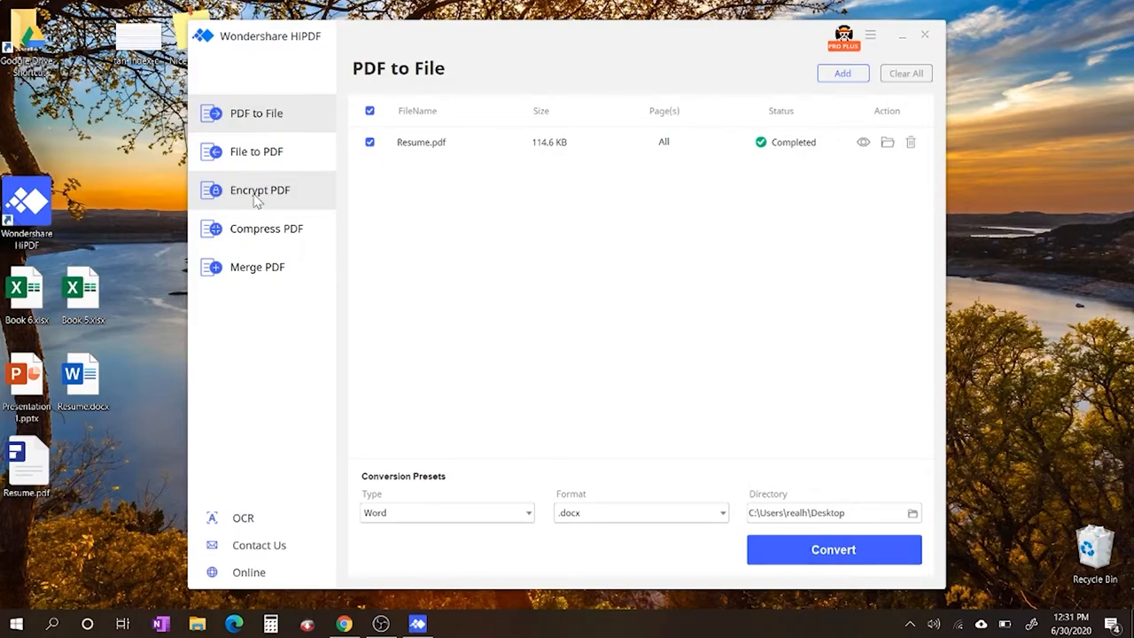
mouse_move(277, 198)
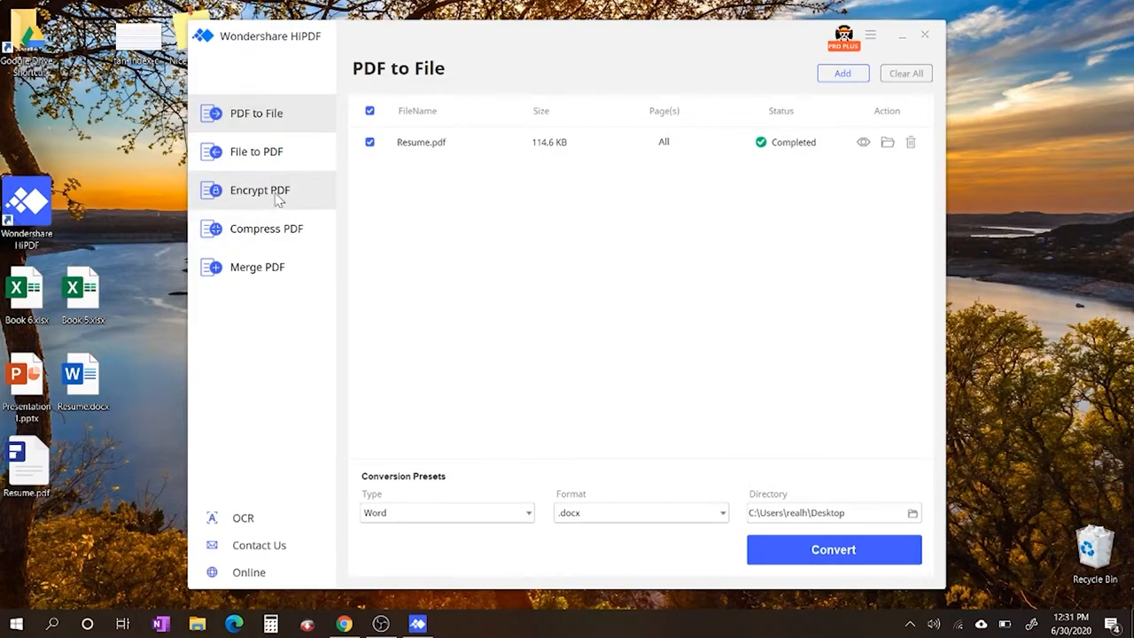
Encrypt Resume.pdf with a 6-character password and open the locked copy from the desktop
left_click(259, 190)
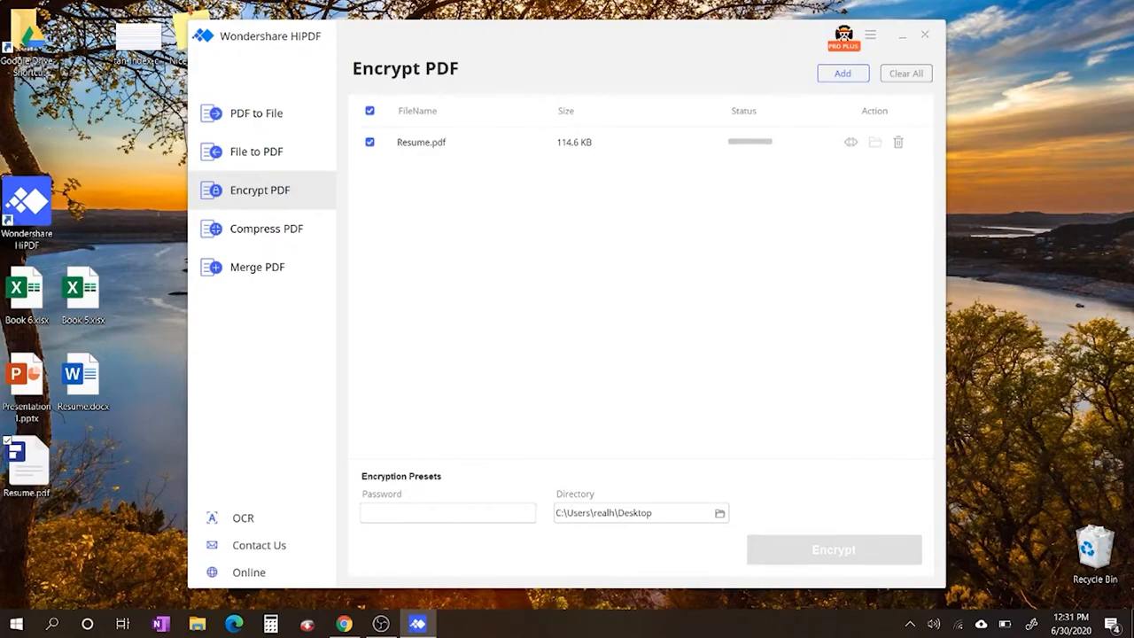
left_click(446, 512)
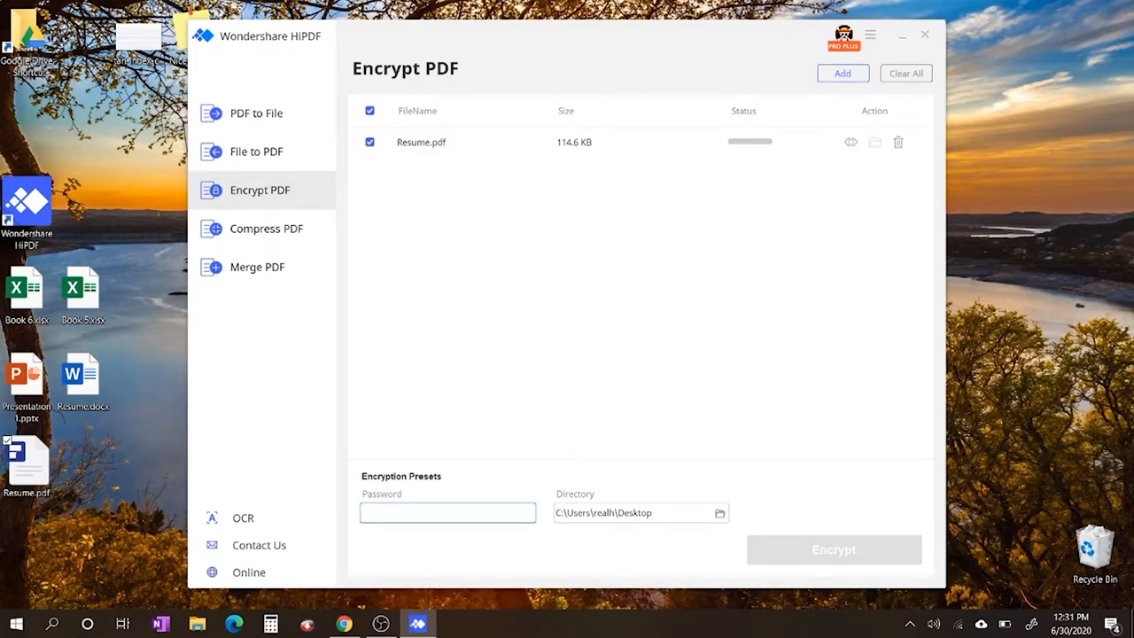
type("****")
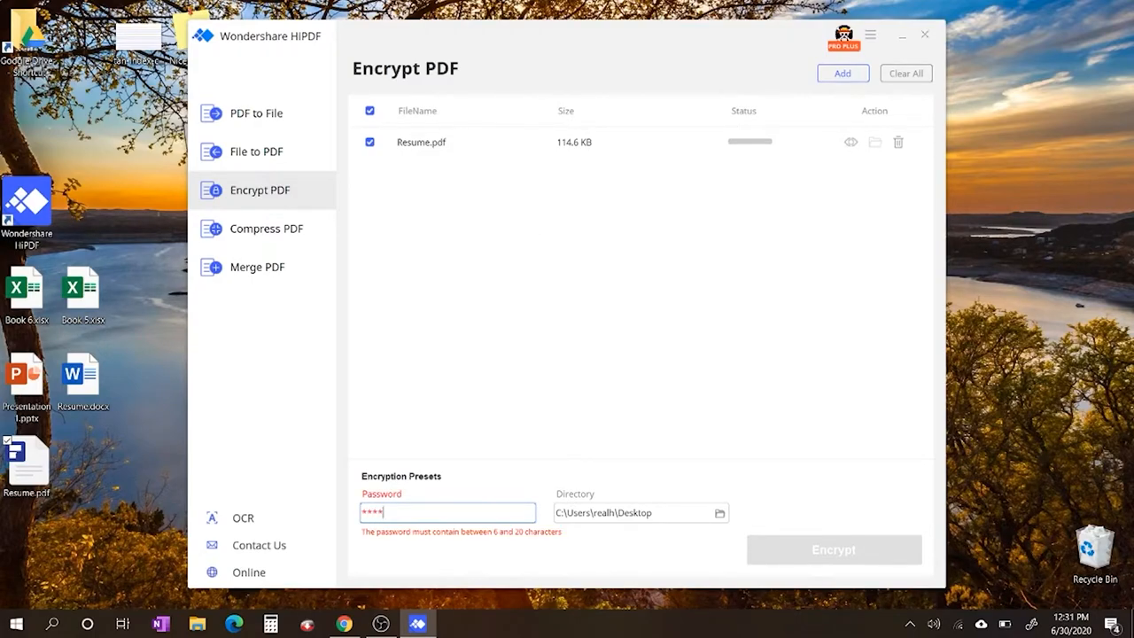
type("**")
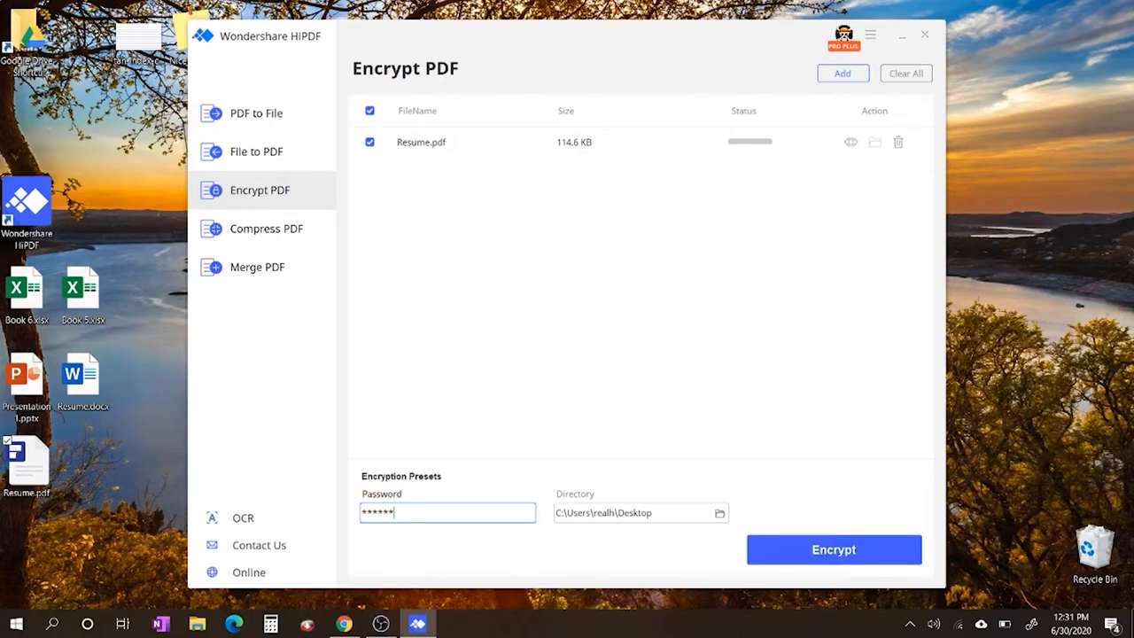
left_click(833, 550)
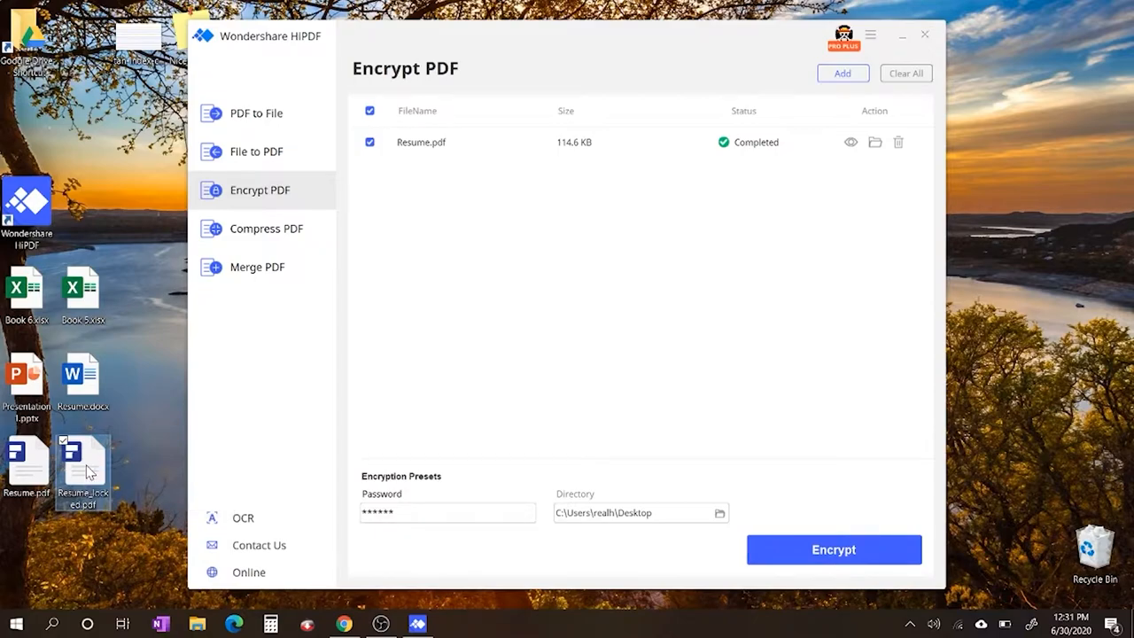
double_click(82, 457)
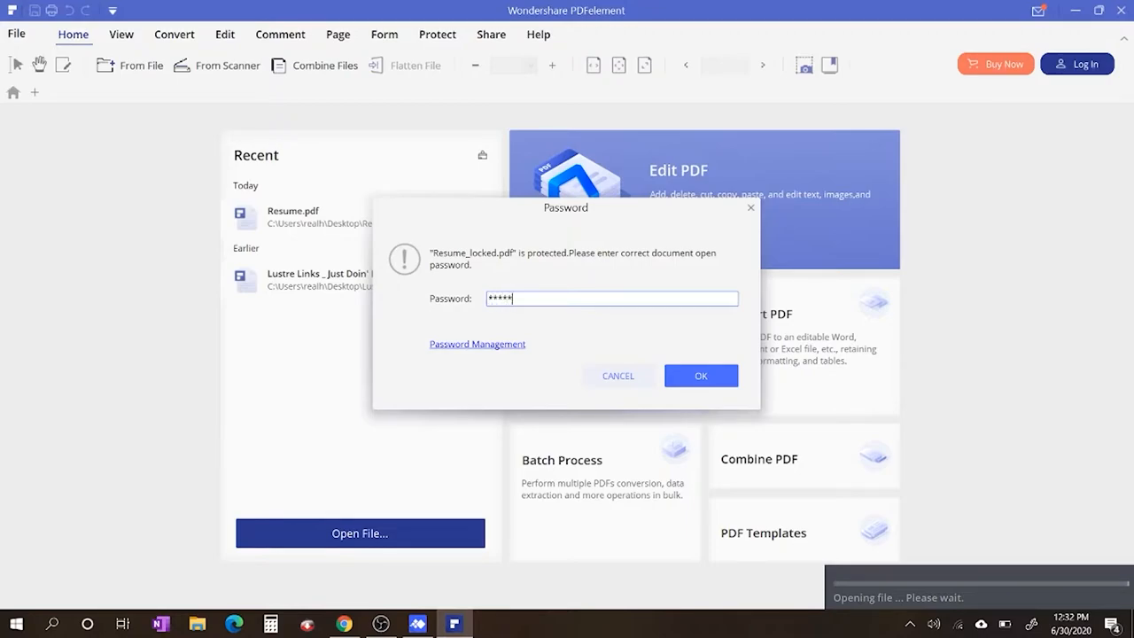
left_click(702, 376)
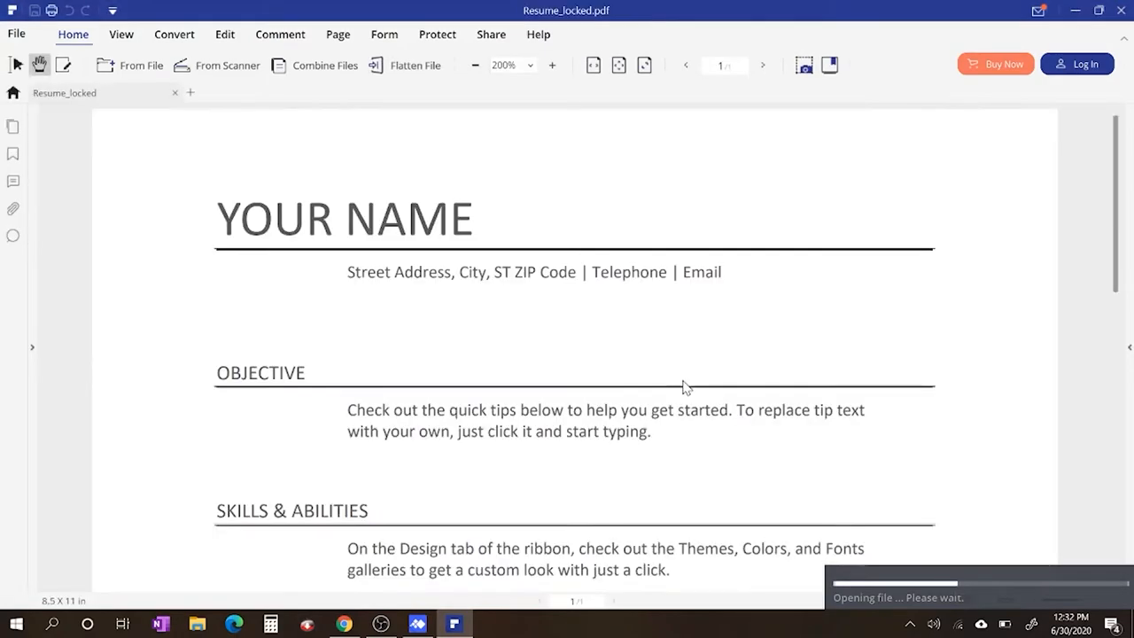
scroll("down", 3)
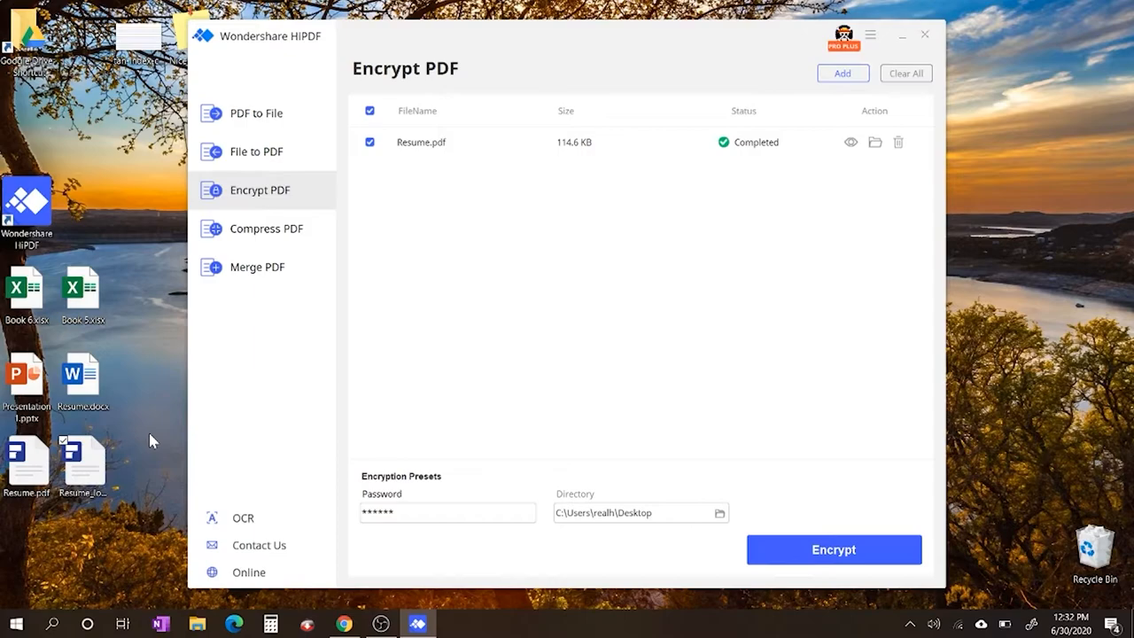
Convert Presentation 1.pptx and Book 5.xlsx to PDF via File to PDF
left_click(256, 151)
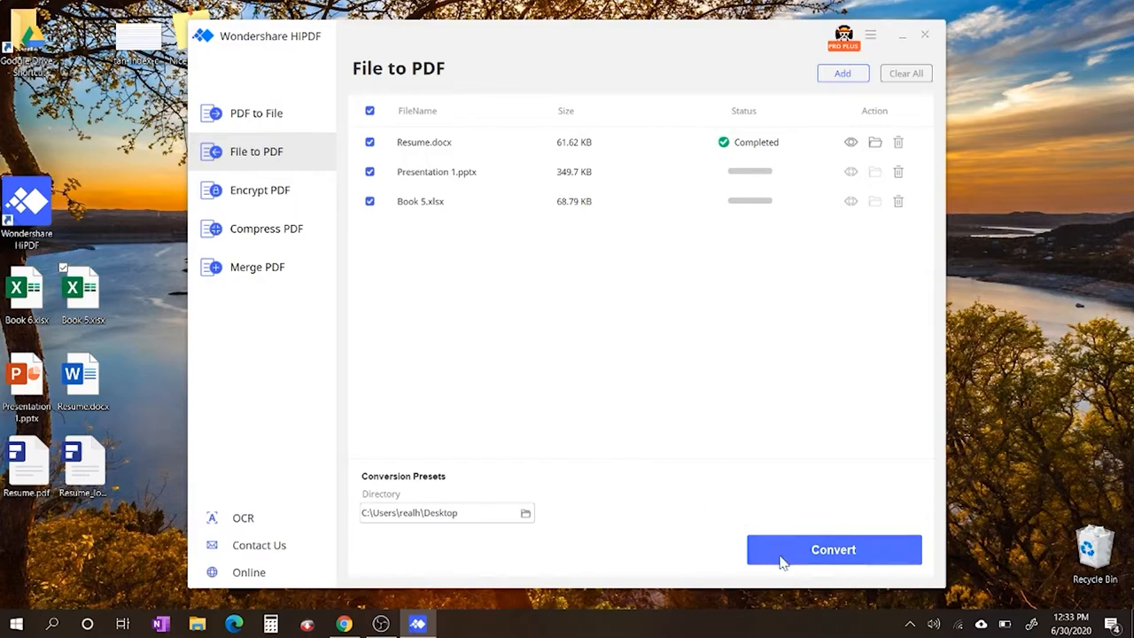
left_click(833, 549)
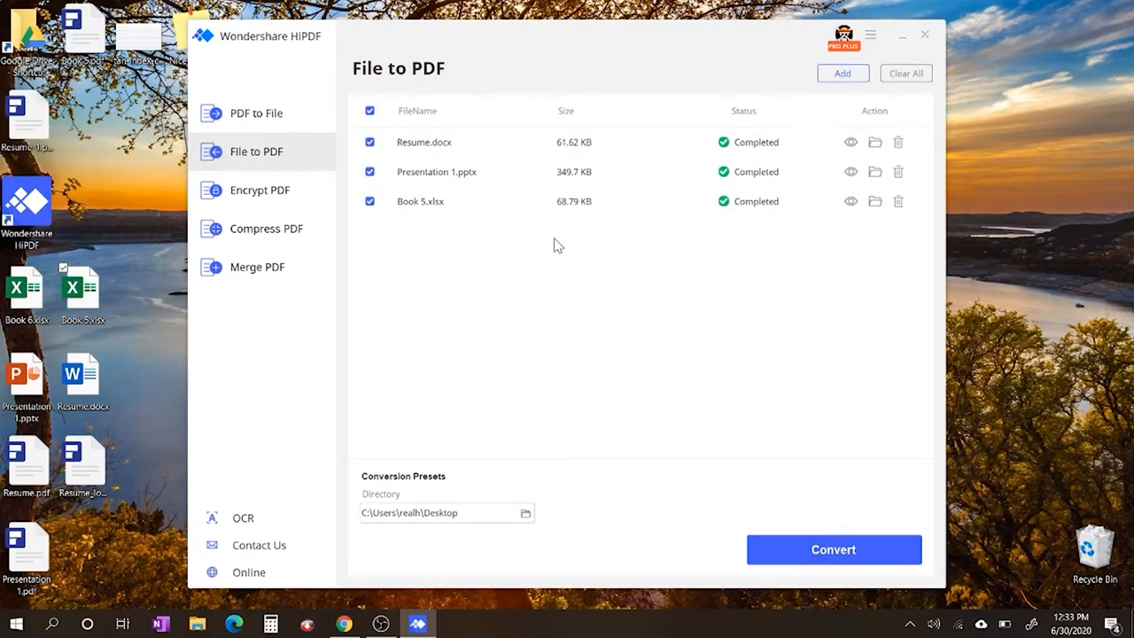
mouse_move(574, 238)
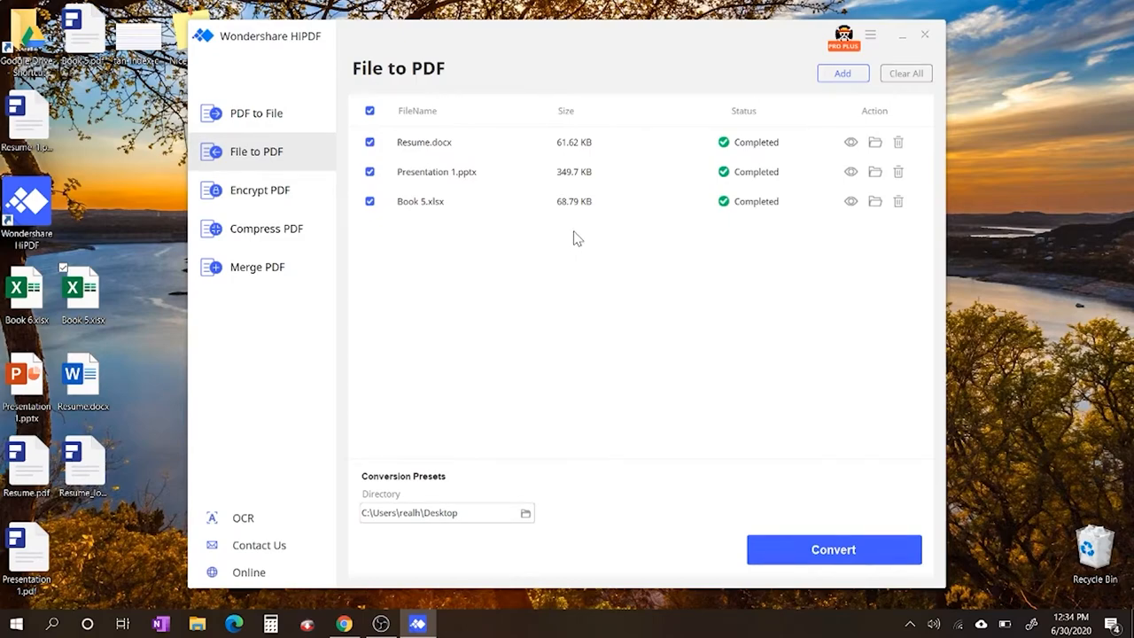
mouse_move(88, 523)
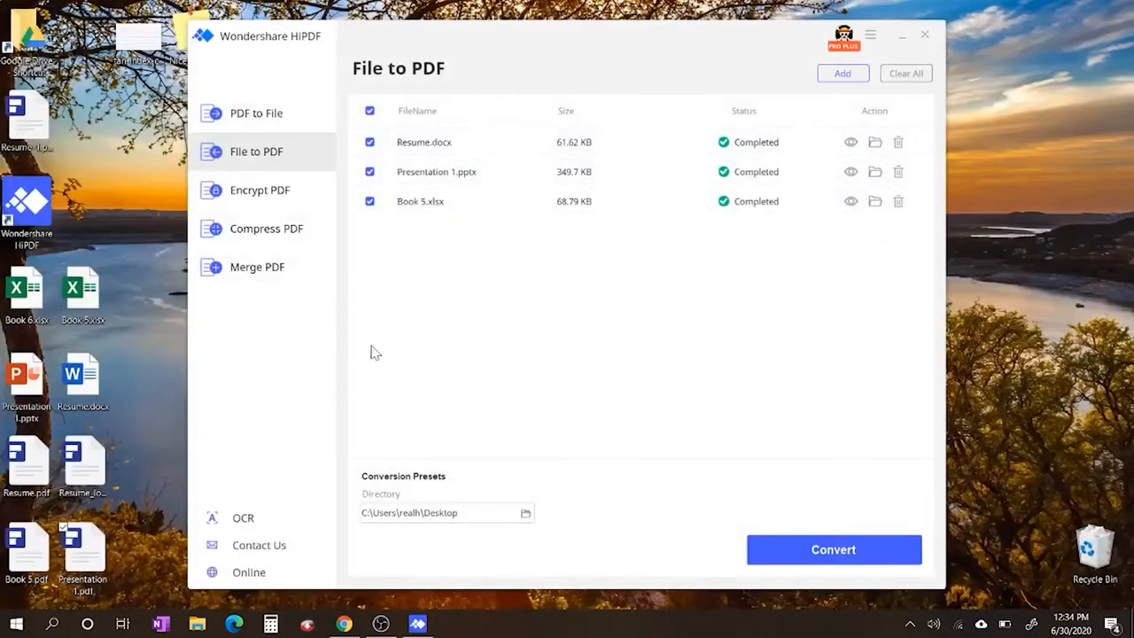
left_click(26, 541)
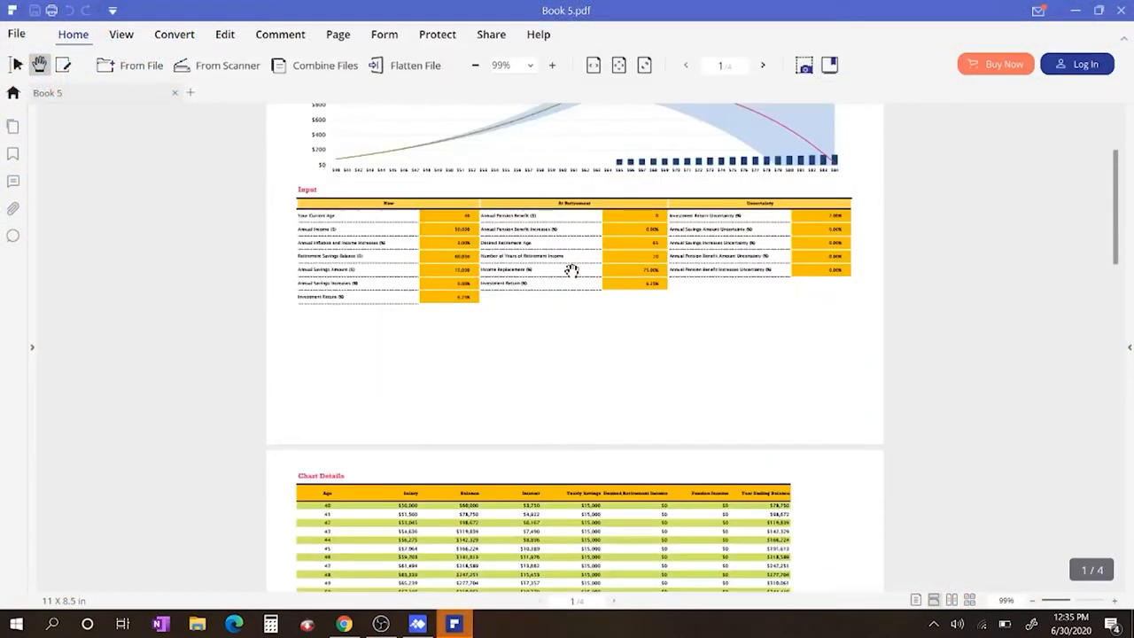
scroll("down", 3)
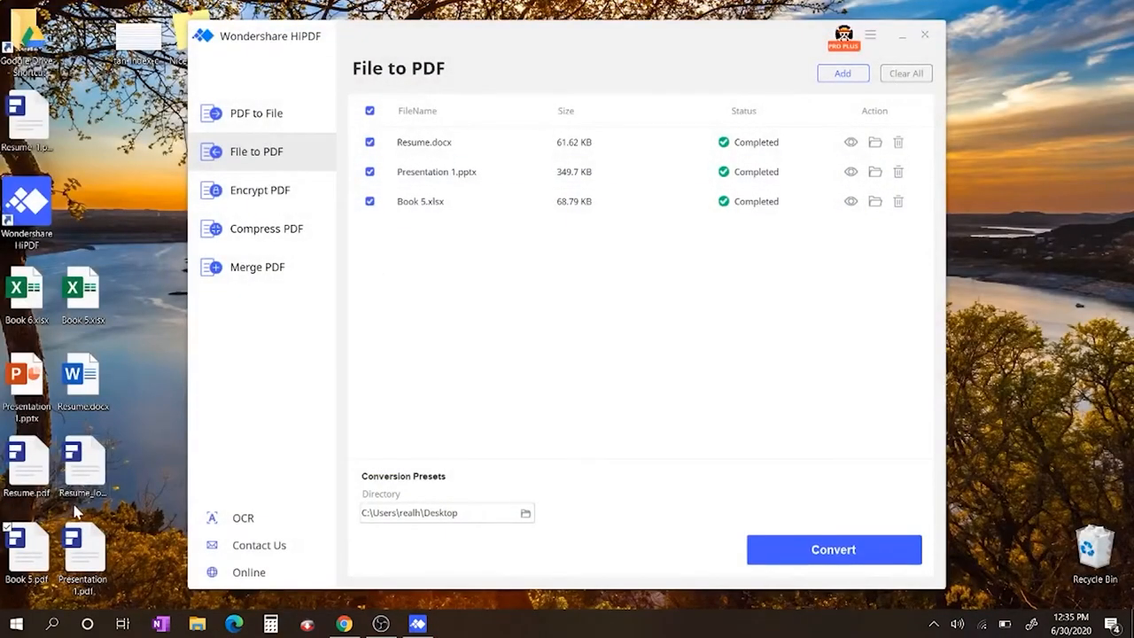
mouse_move(26, 549)
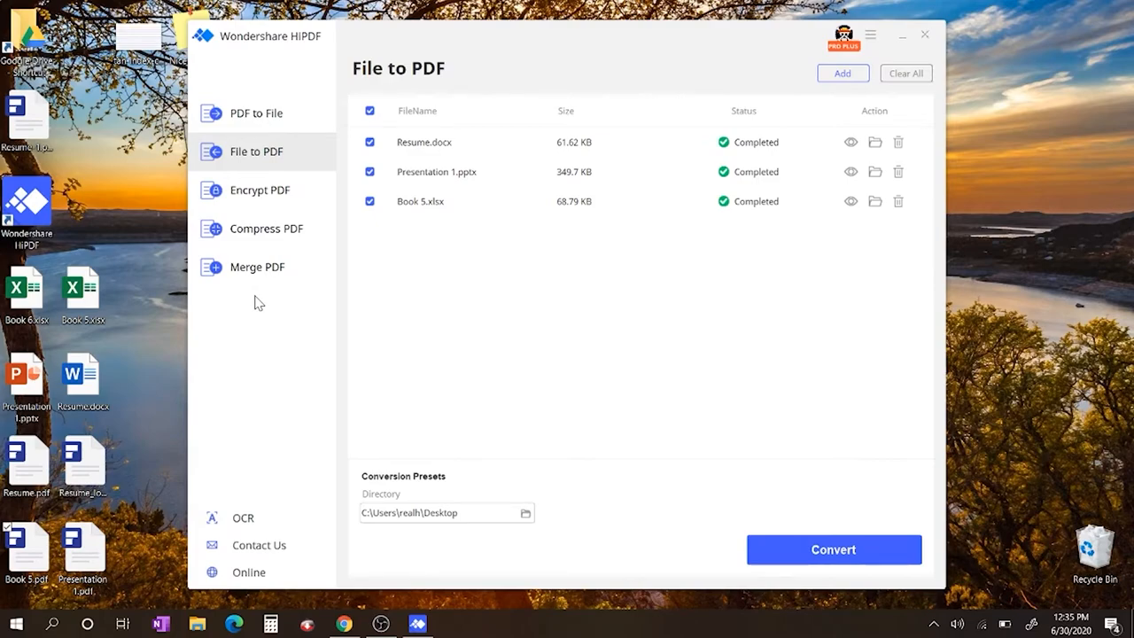
mouse_move(261, 300)
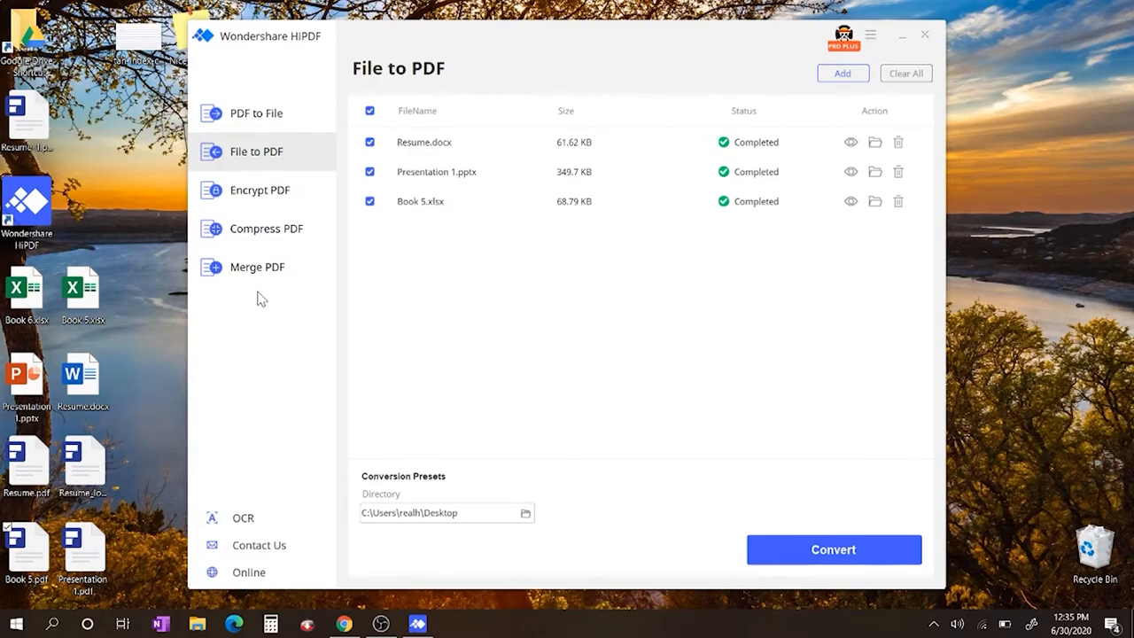
Merge Presentation 1, Book 5 and Resume-1 PDFs into MergedFile.pdf on the desktop
left_click(259, 266)
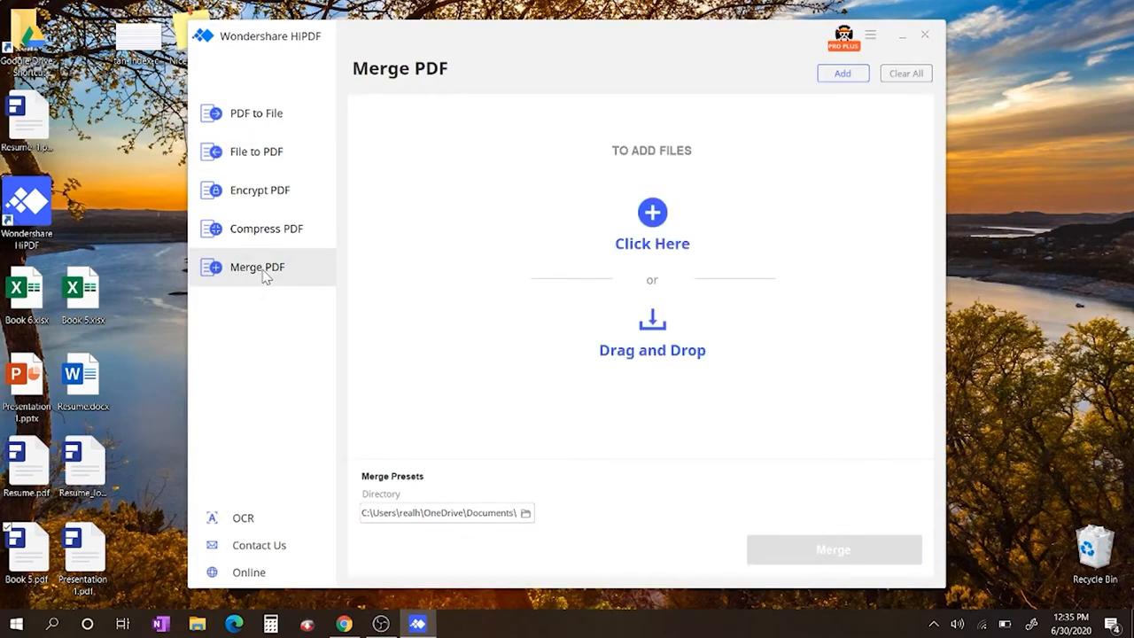
left_click(652, 223)
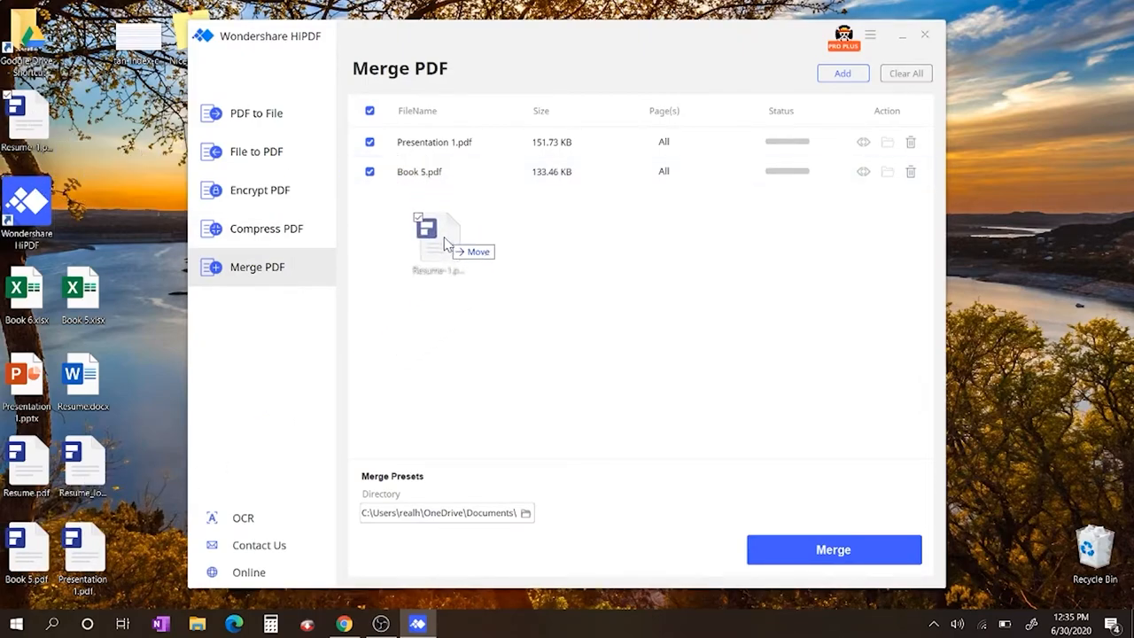
left_click_drag(443, 245, 443, 202)
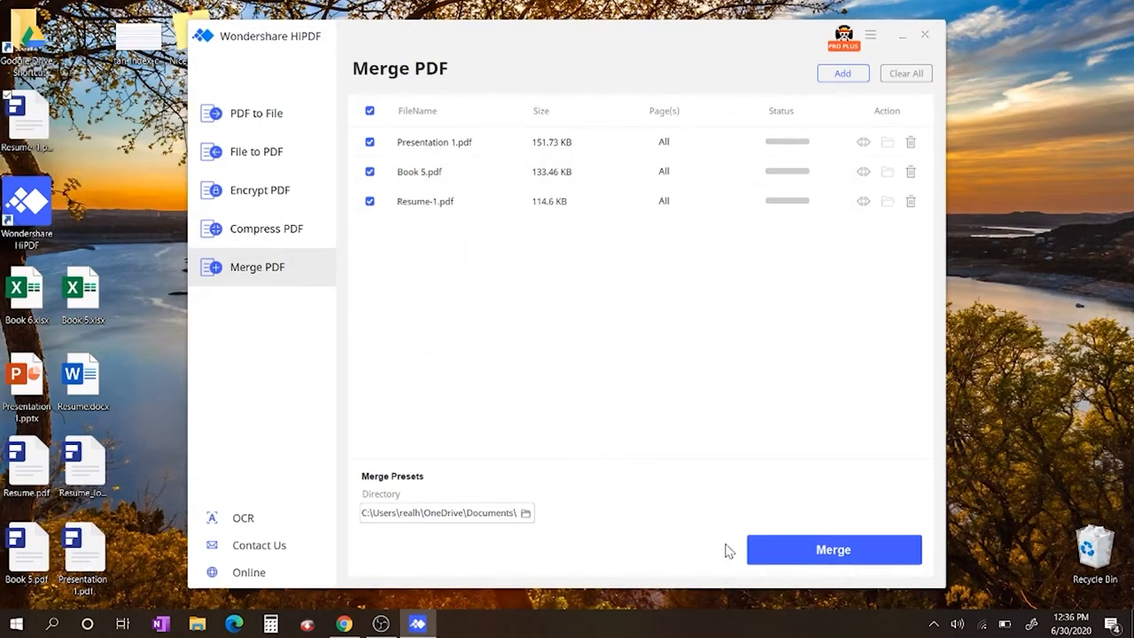
left_click(833, 549)
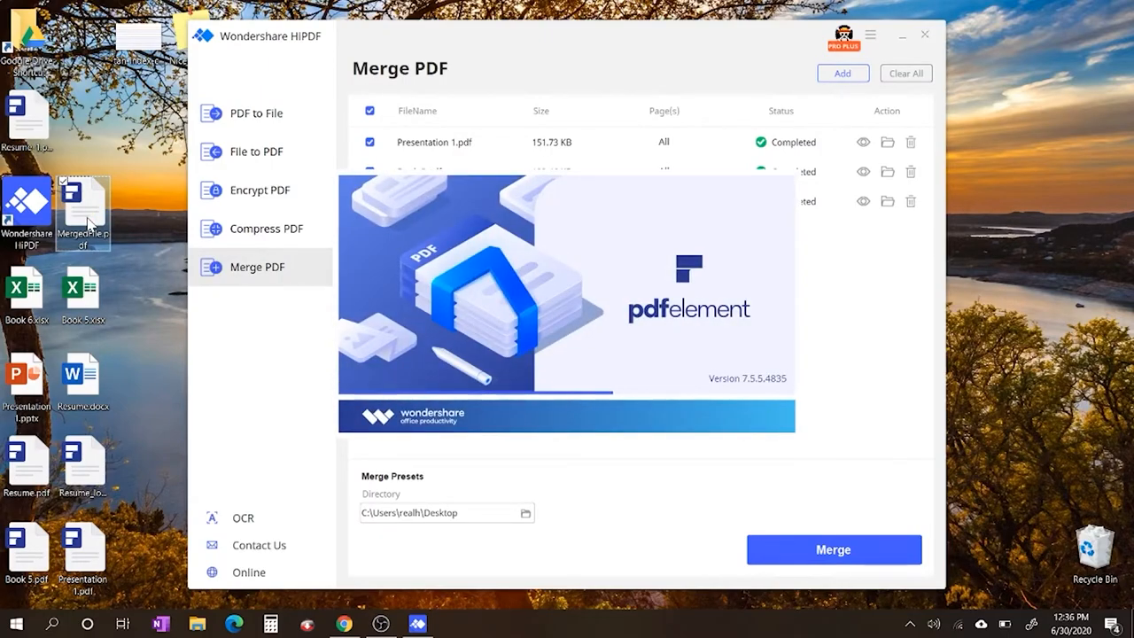
Scroll through all seven pages of MergedFile.pdf in PDFelement
left_click(833, 549)
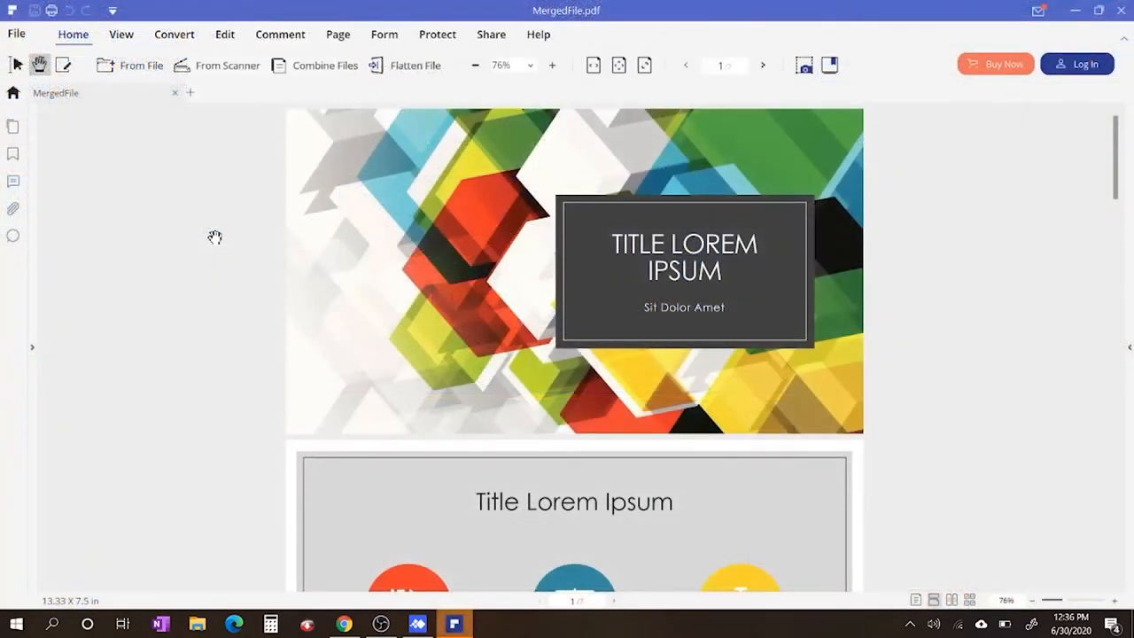
scroll("down", 3)
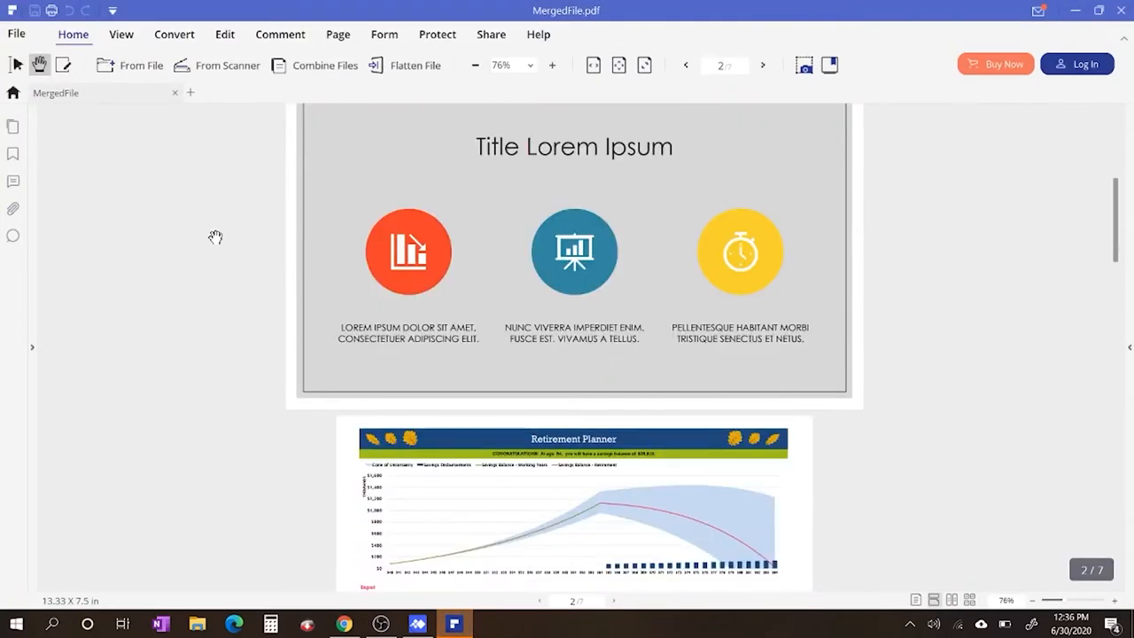
scroll("down", 3)
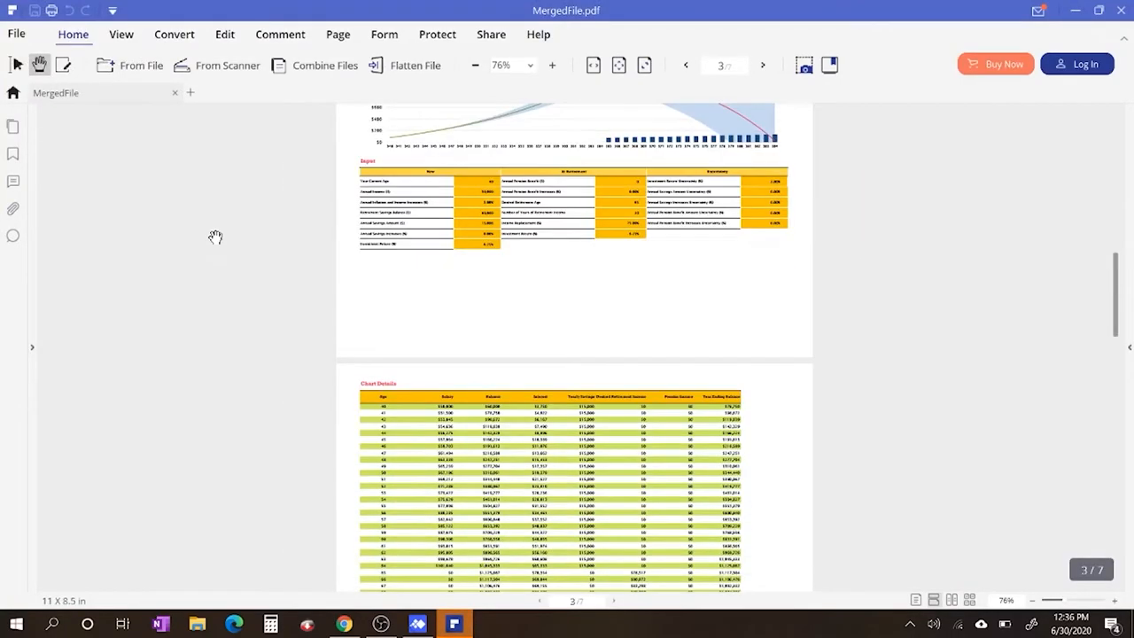
scroll("down", 3)
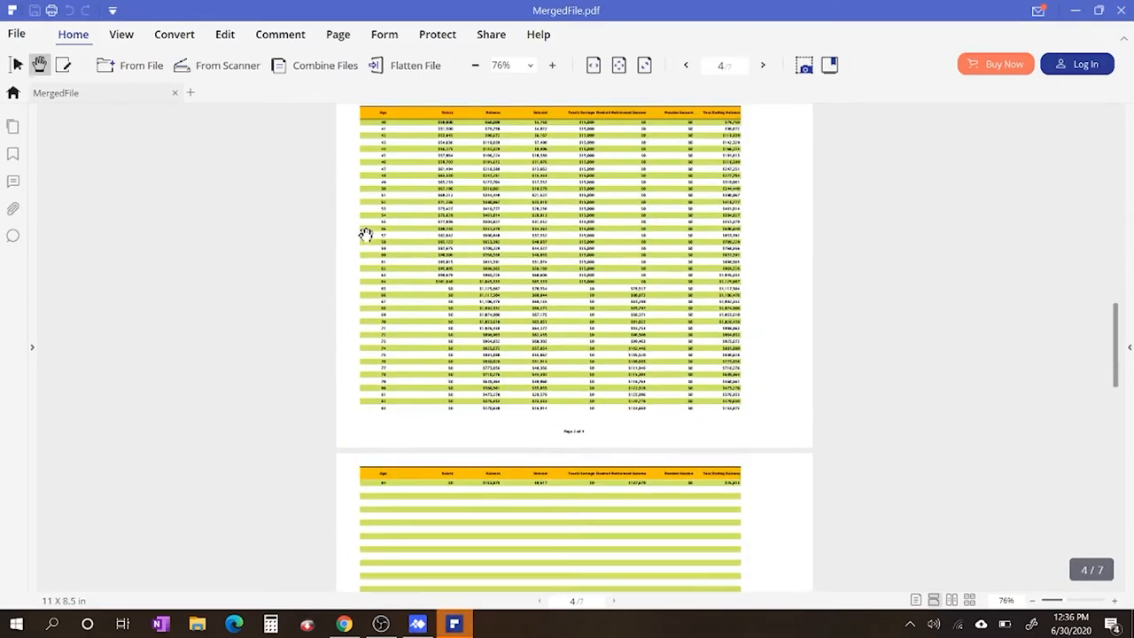
scroll("down", 3)
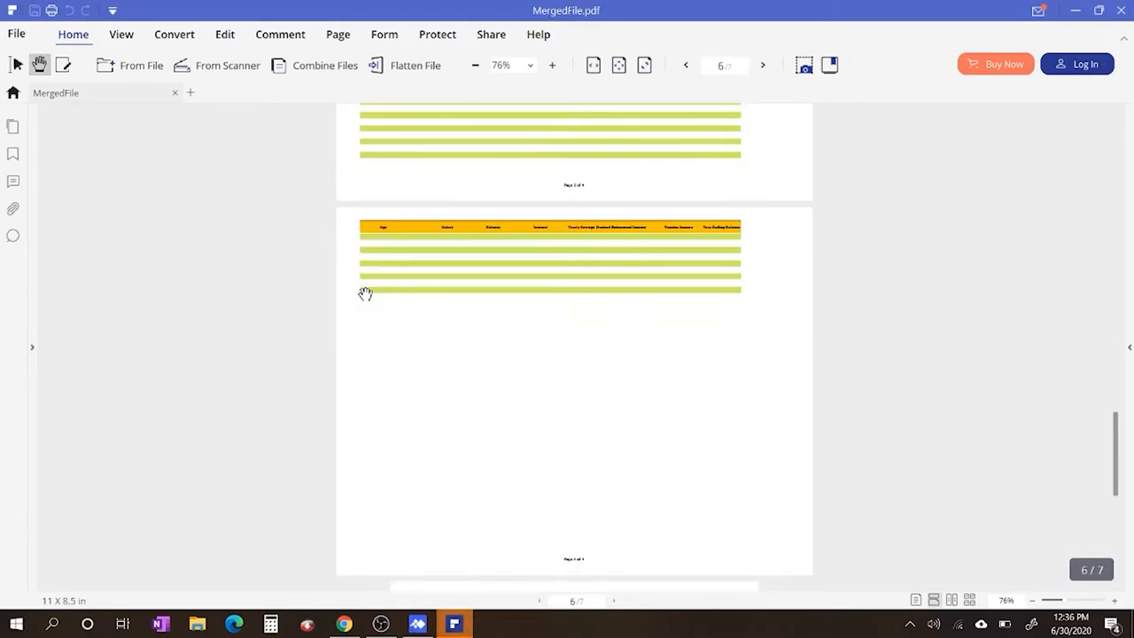
scroll("down", 3)
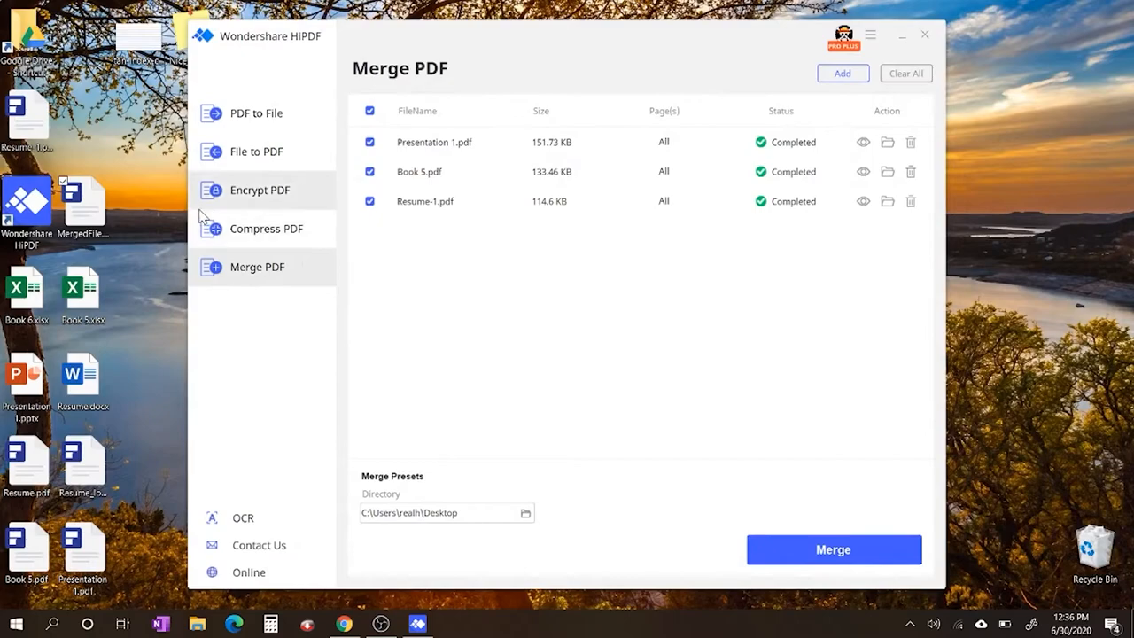
mouse_move(132, 159)
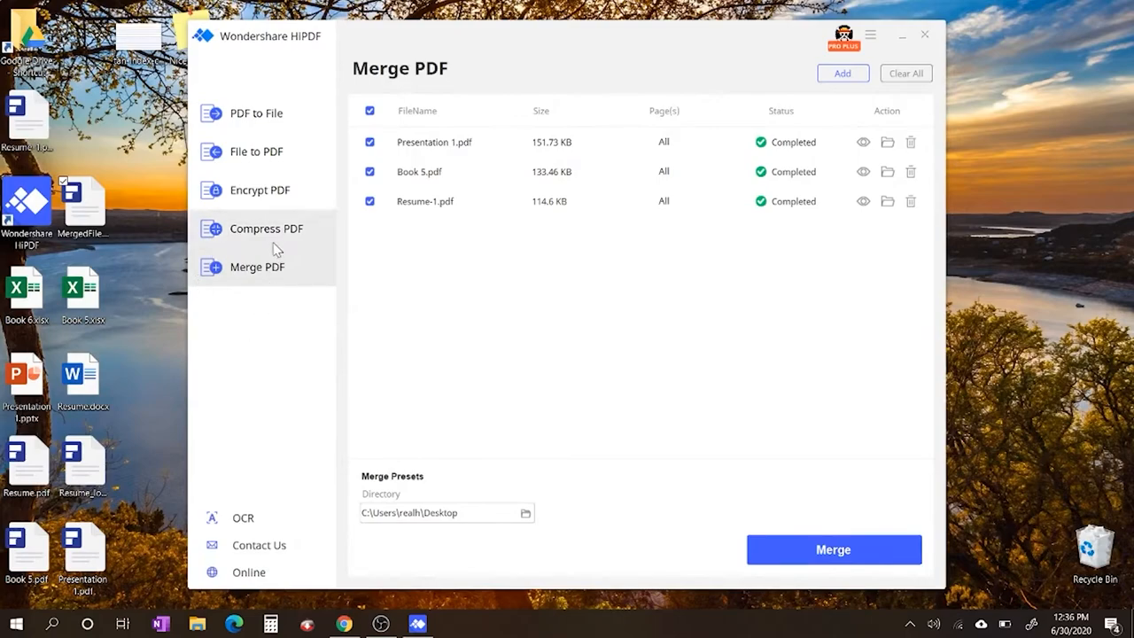
Compress MergedFile.pdf at Medium compression, saving the smaller copy to the desktop
left_click(266, 227)
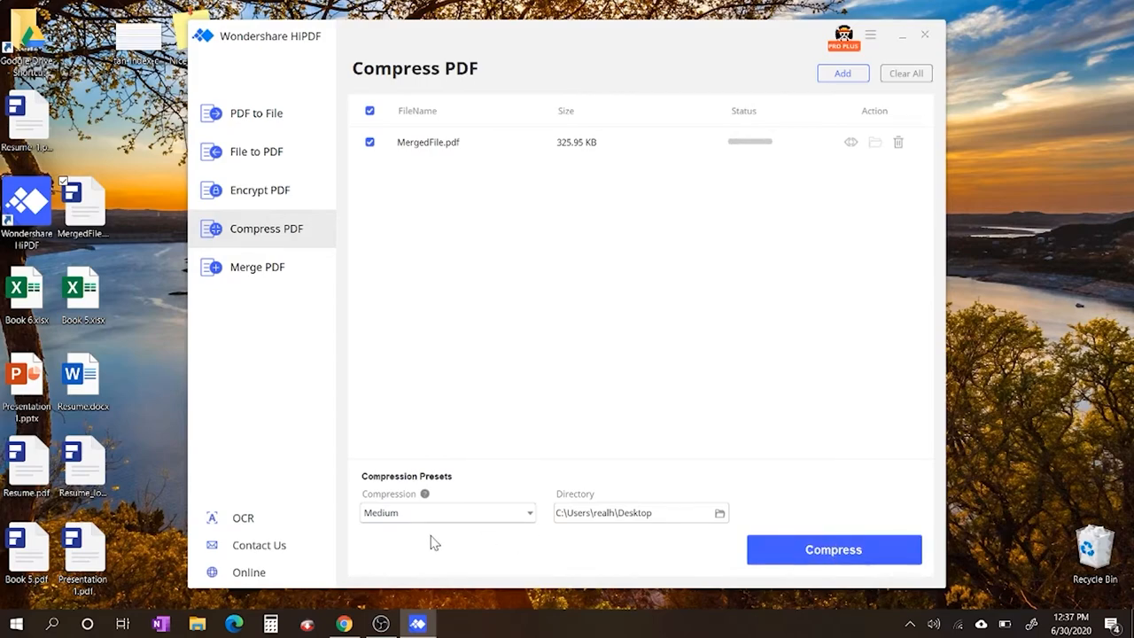
left_click(447, 512)
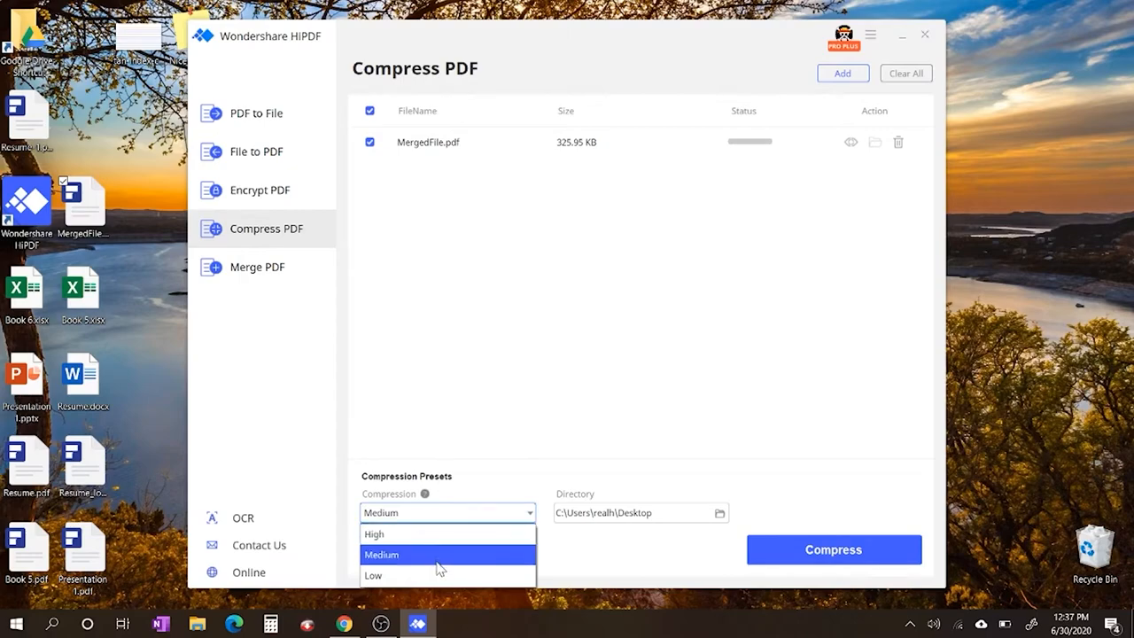
left_click(381, 553)
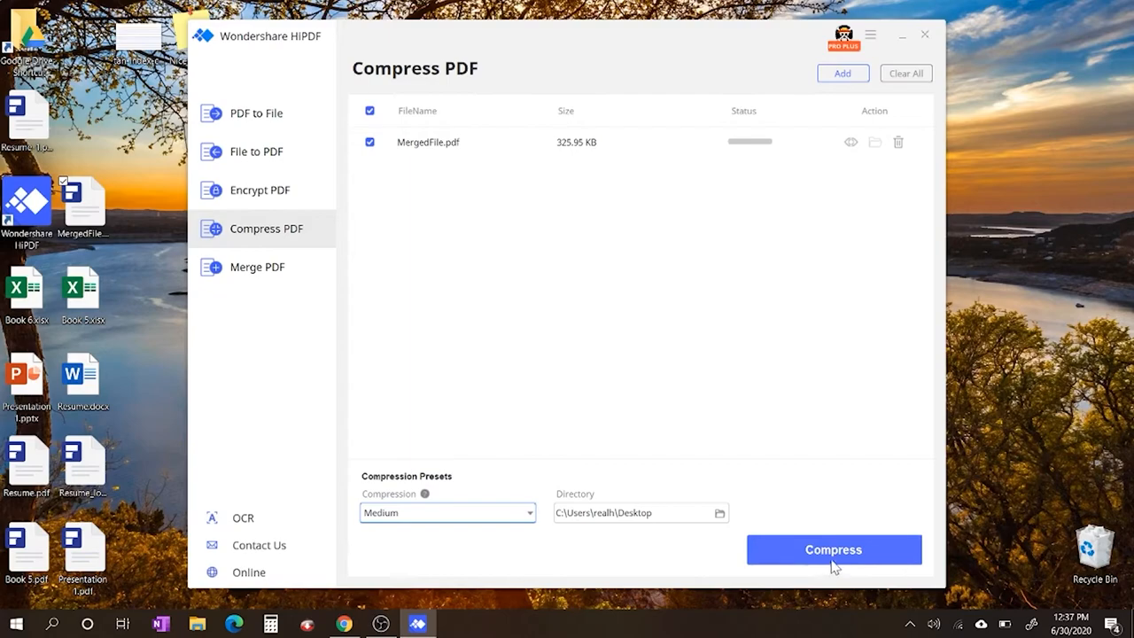
left_click(833, 550)
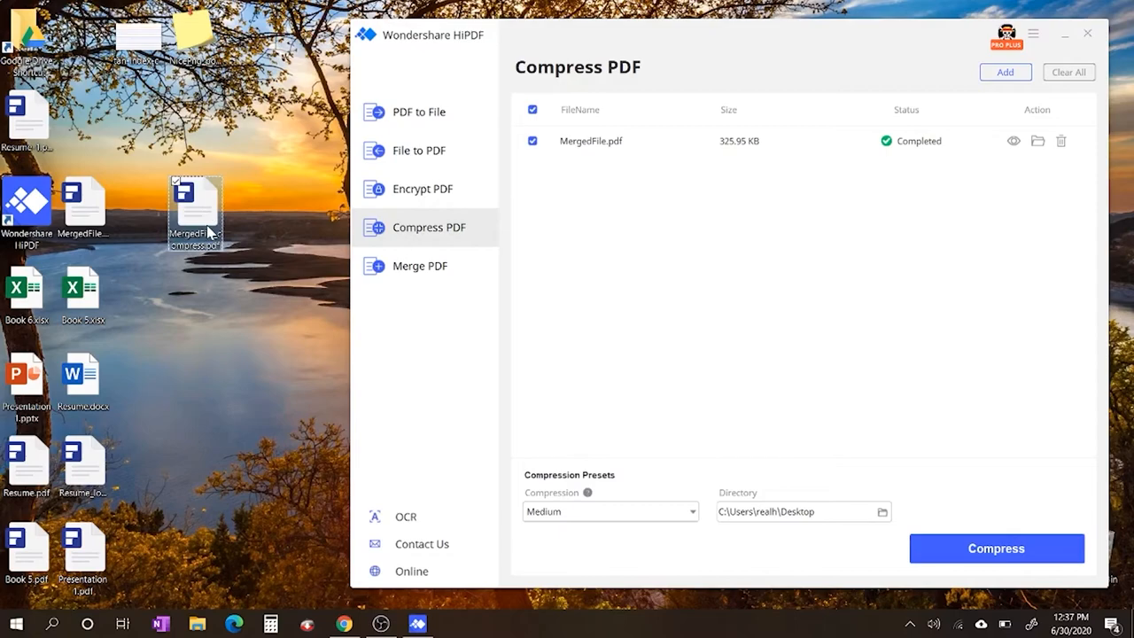
mouse_move(195, 213)
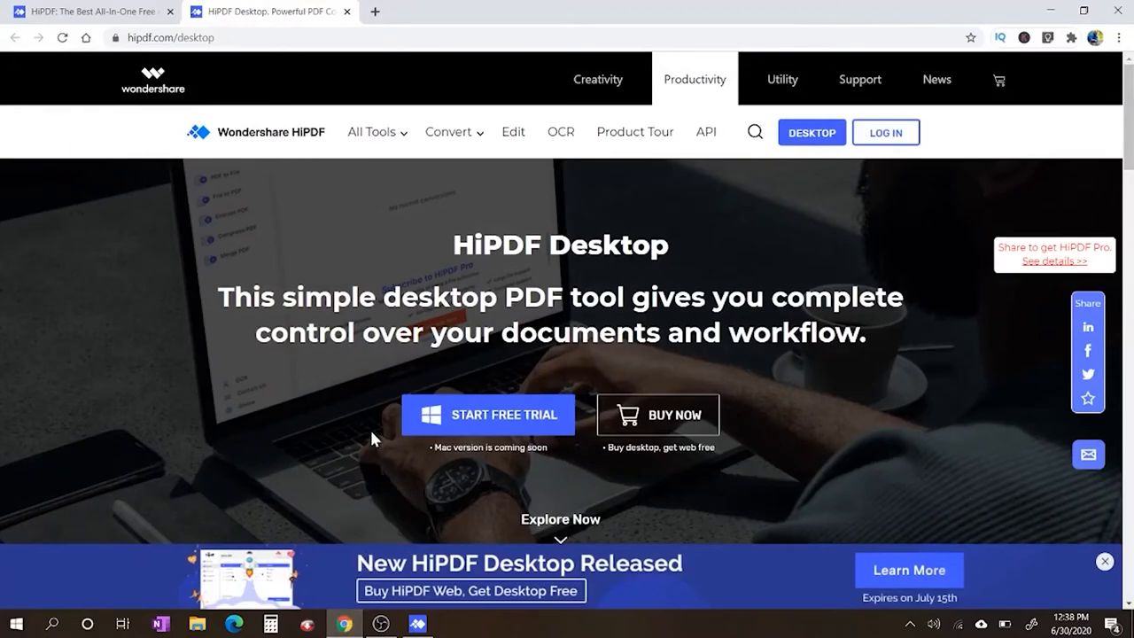
mouse_move(326, 240)
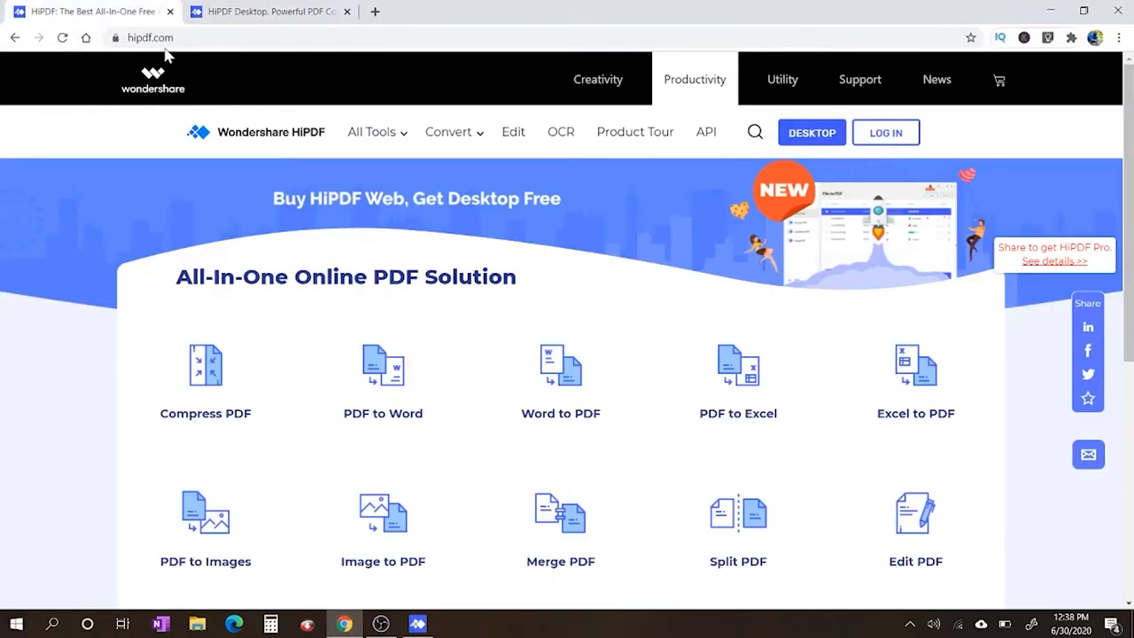
mouse_move(811, 131)
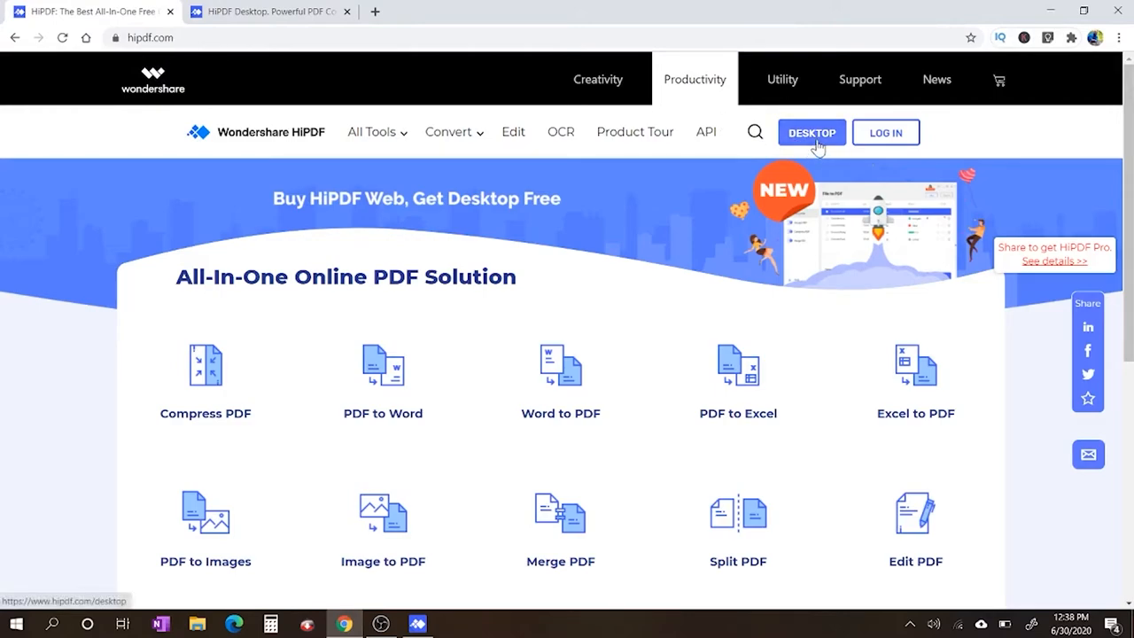
Go to the HiPDF Desktop product page and start its free trial download
left_click(812, 131)
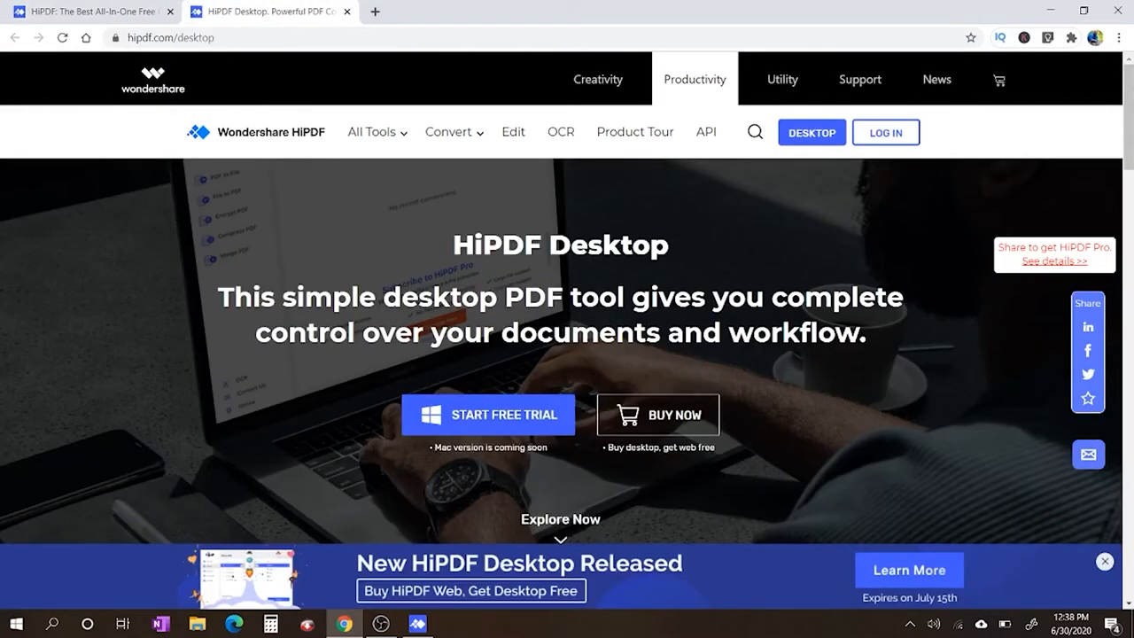
mouse_move(421, 436)
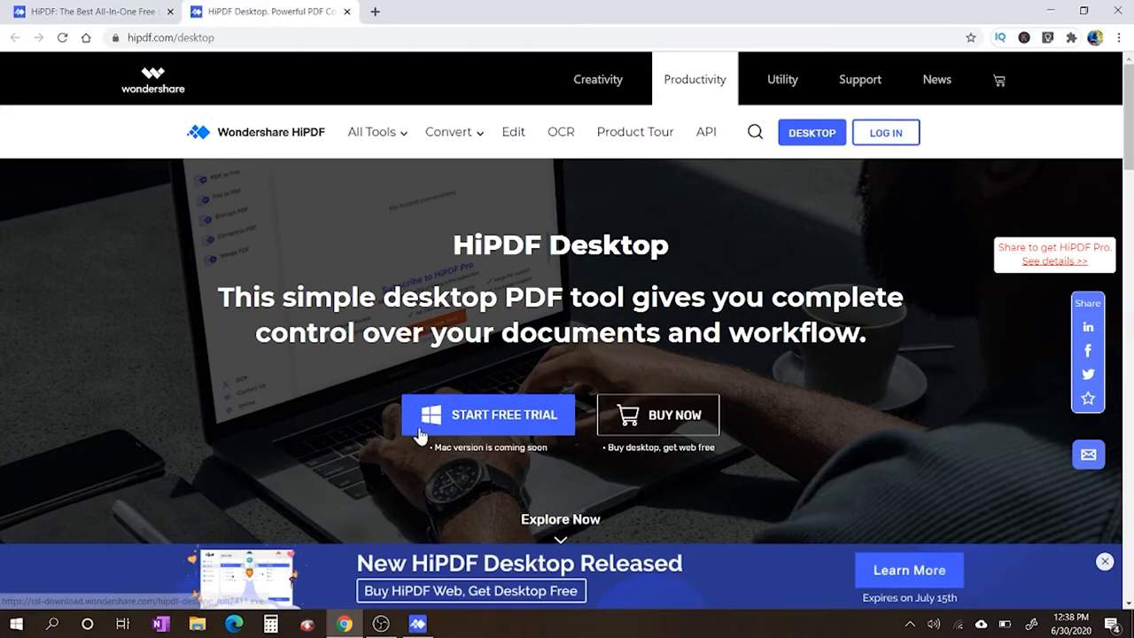
left_click(489, 414)
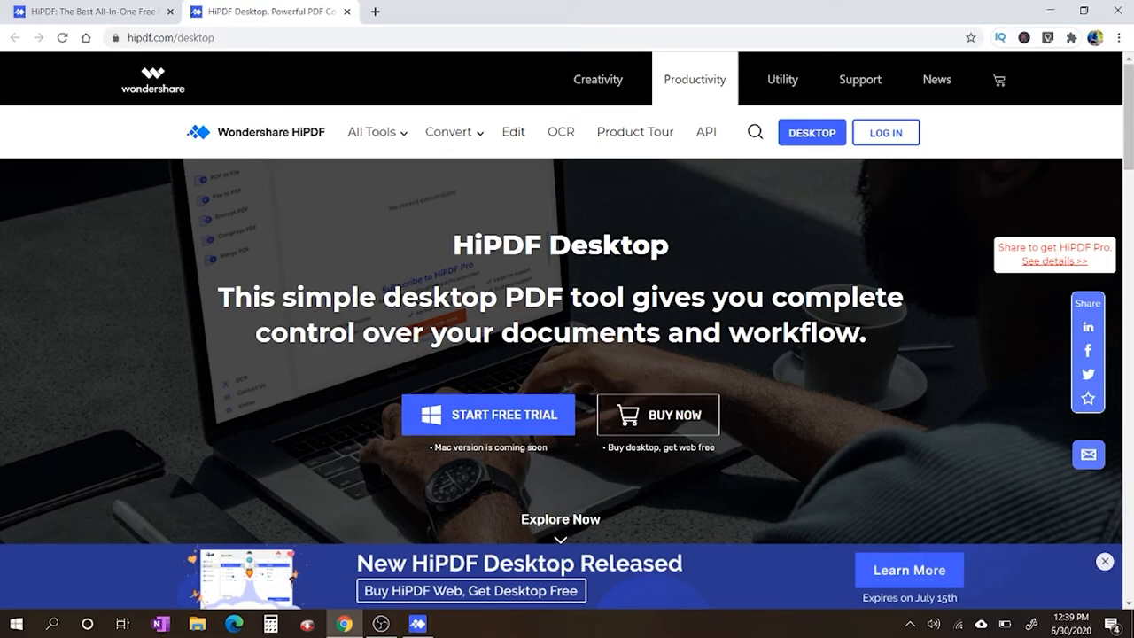
mouse_move(487, 321)
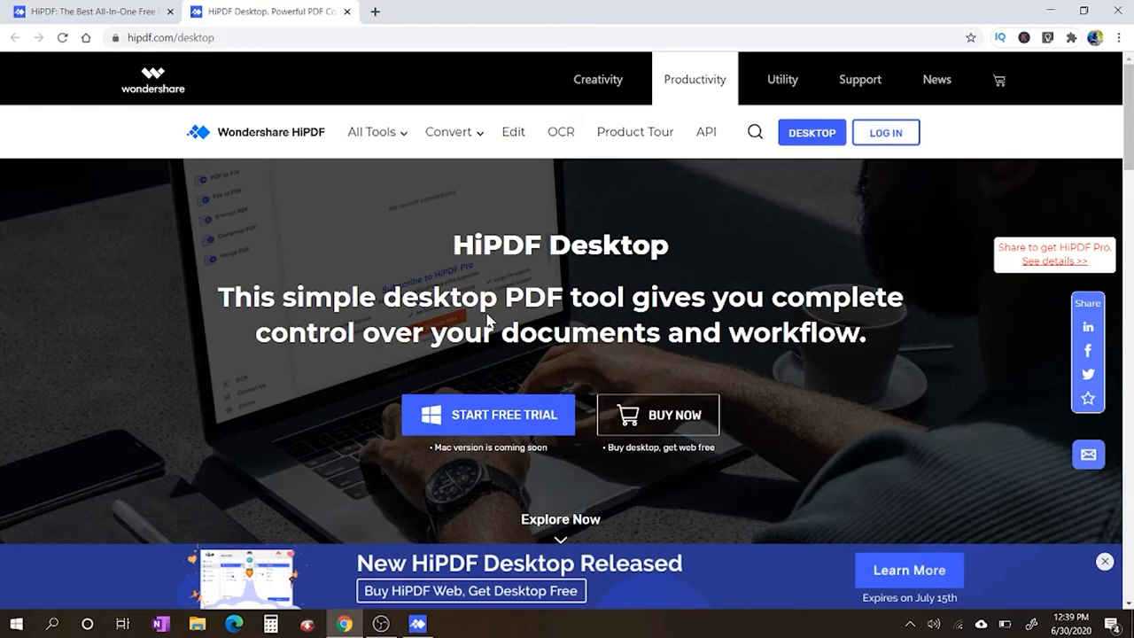